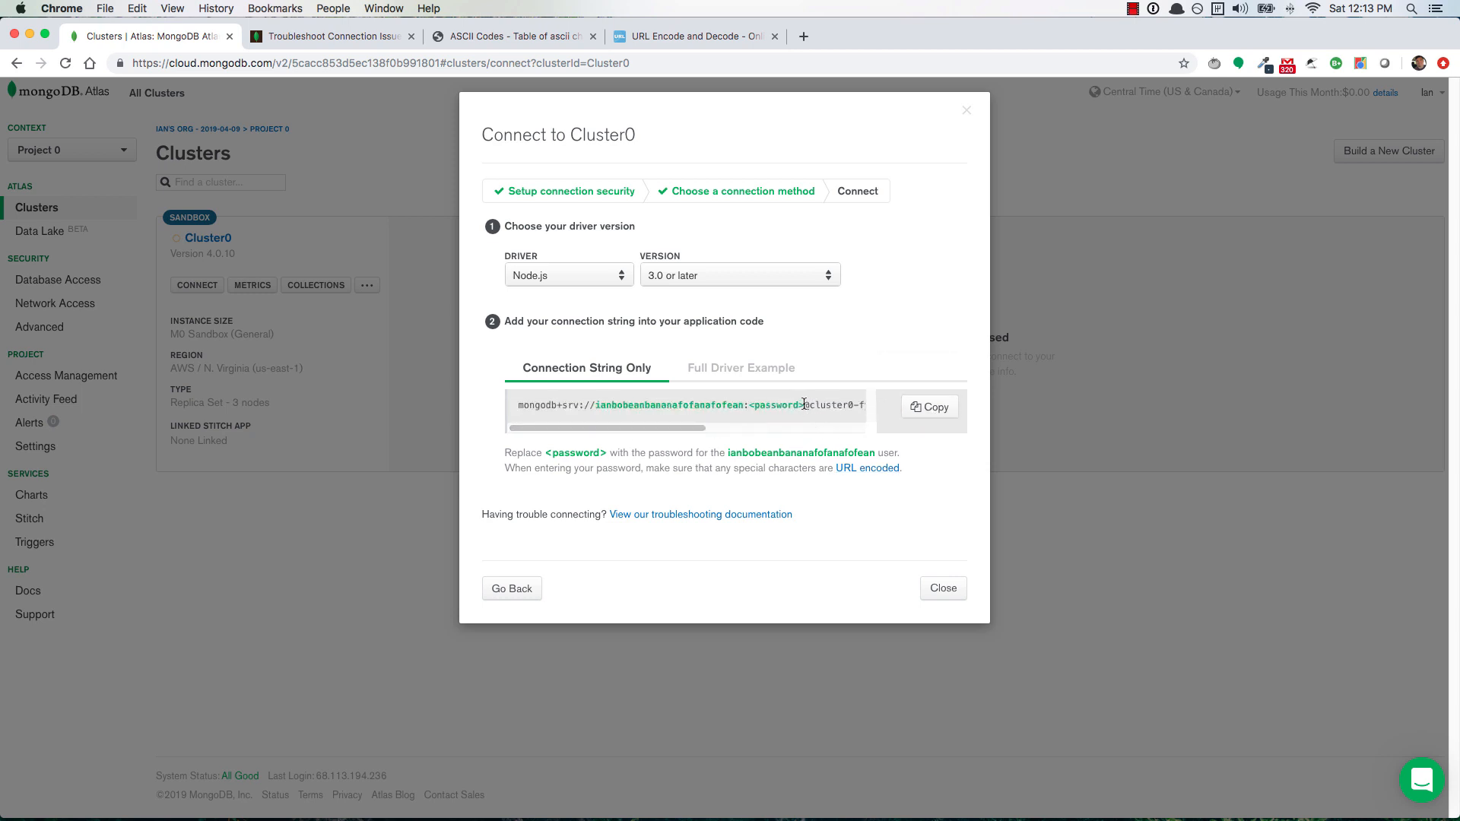
# Install the DevSprout Affiliate Redirect extension from the Web Store, then go to Udemy.
pyautogui.doubleClick(777, 405)
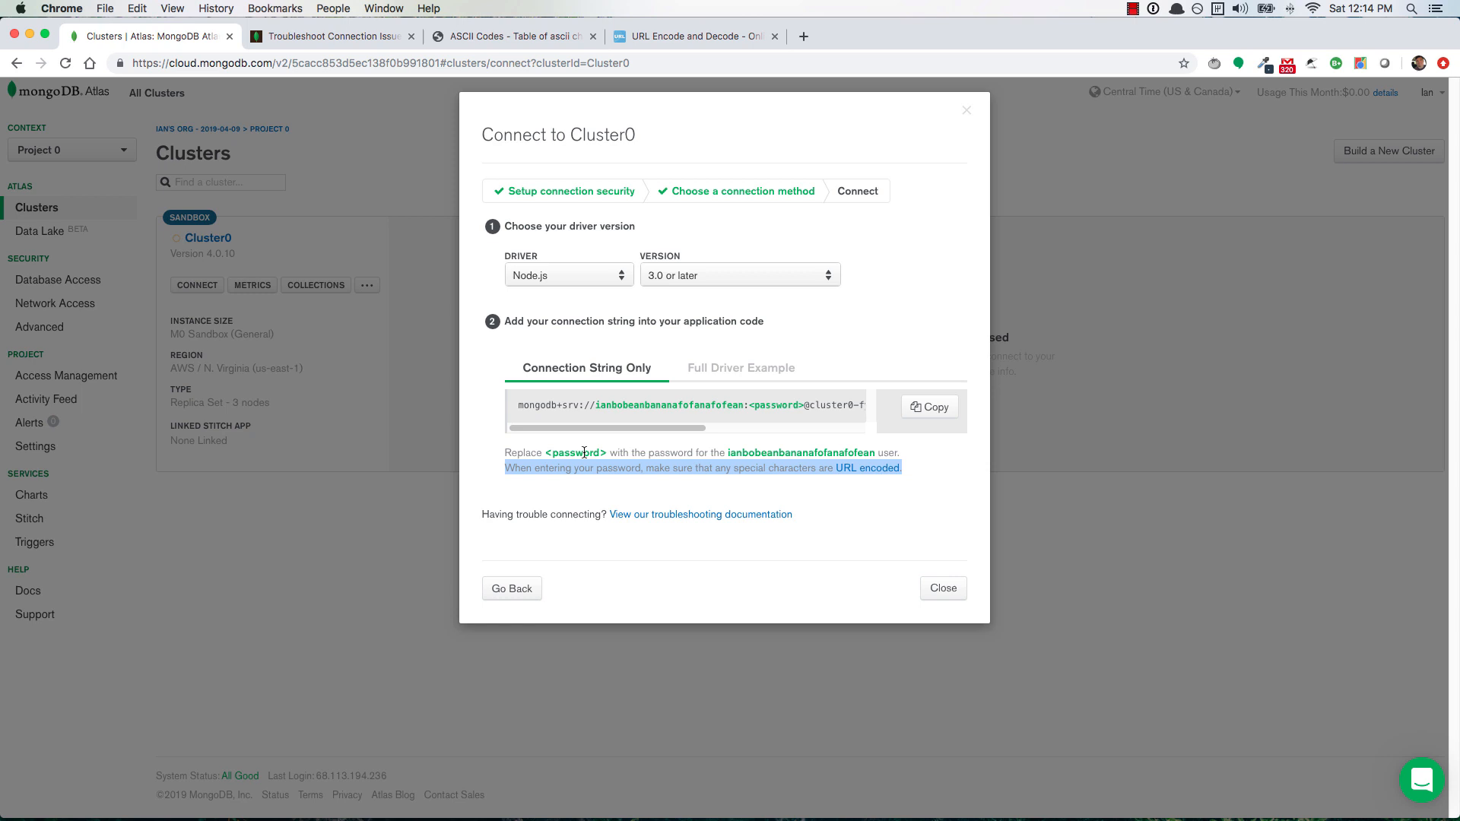
pyautogui.moveTo(789, 467)
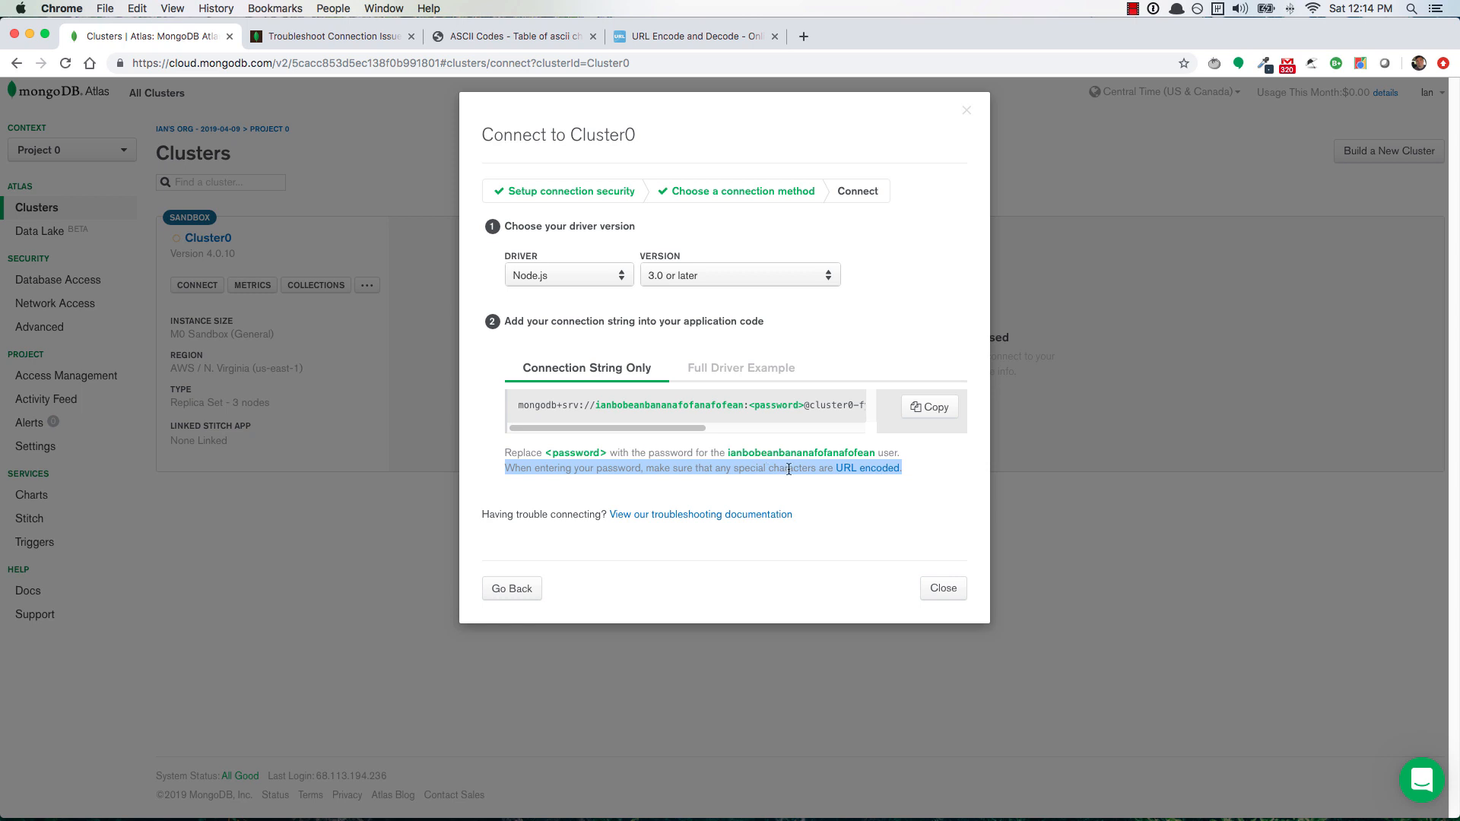
pyautogui.moveTo(867, 468)
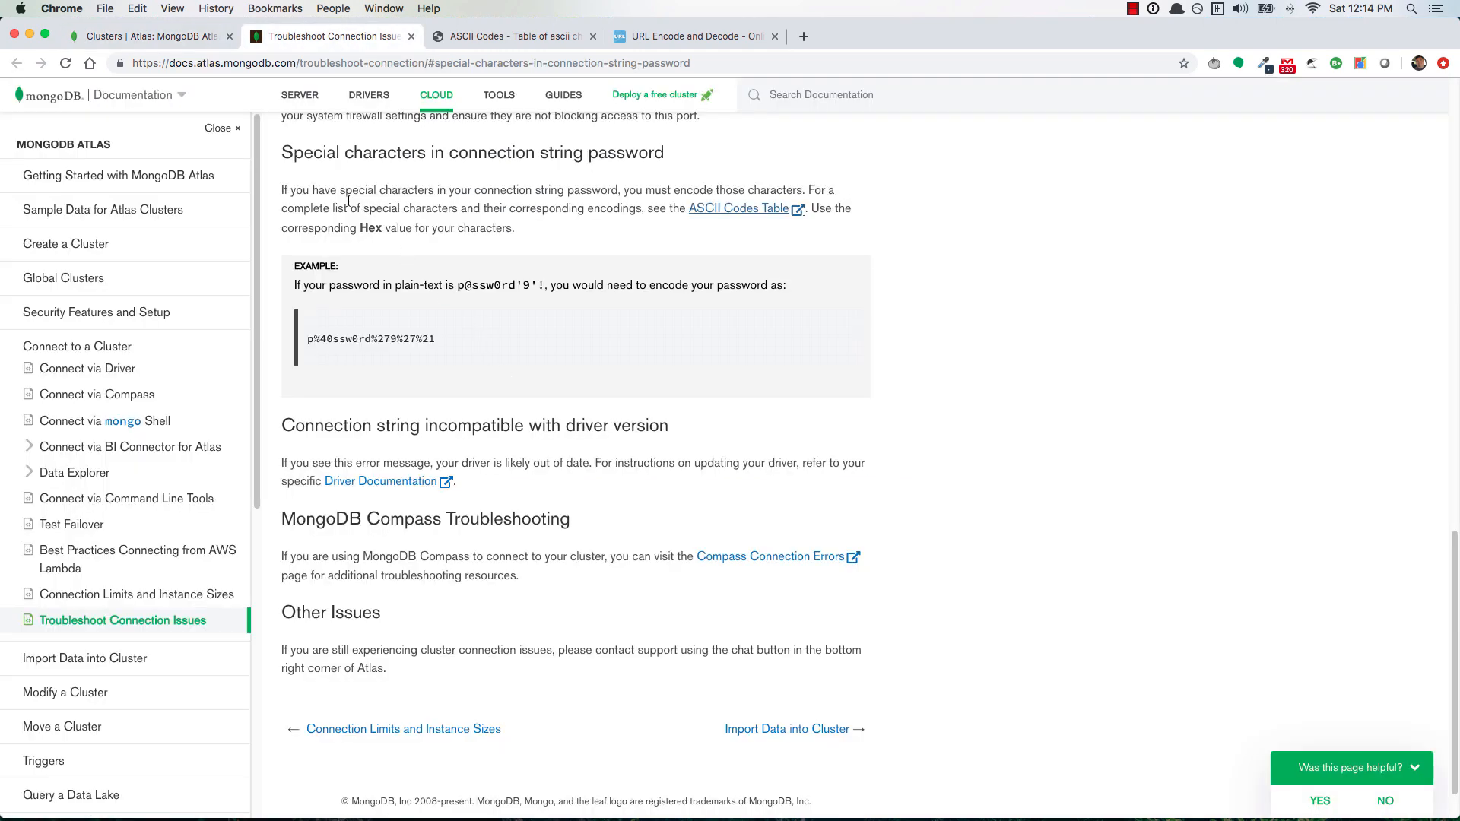
pyautogui.moveTo(576, 174)
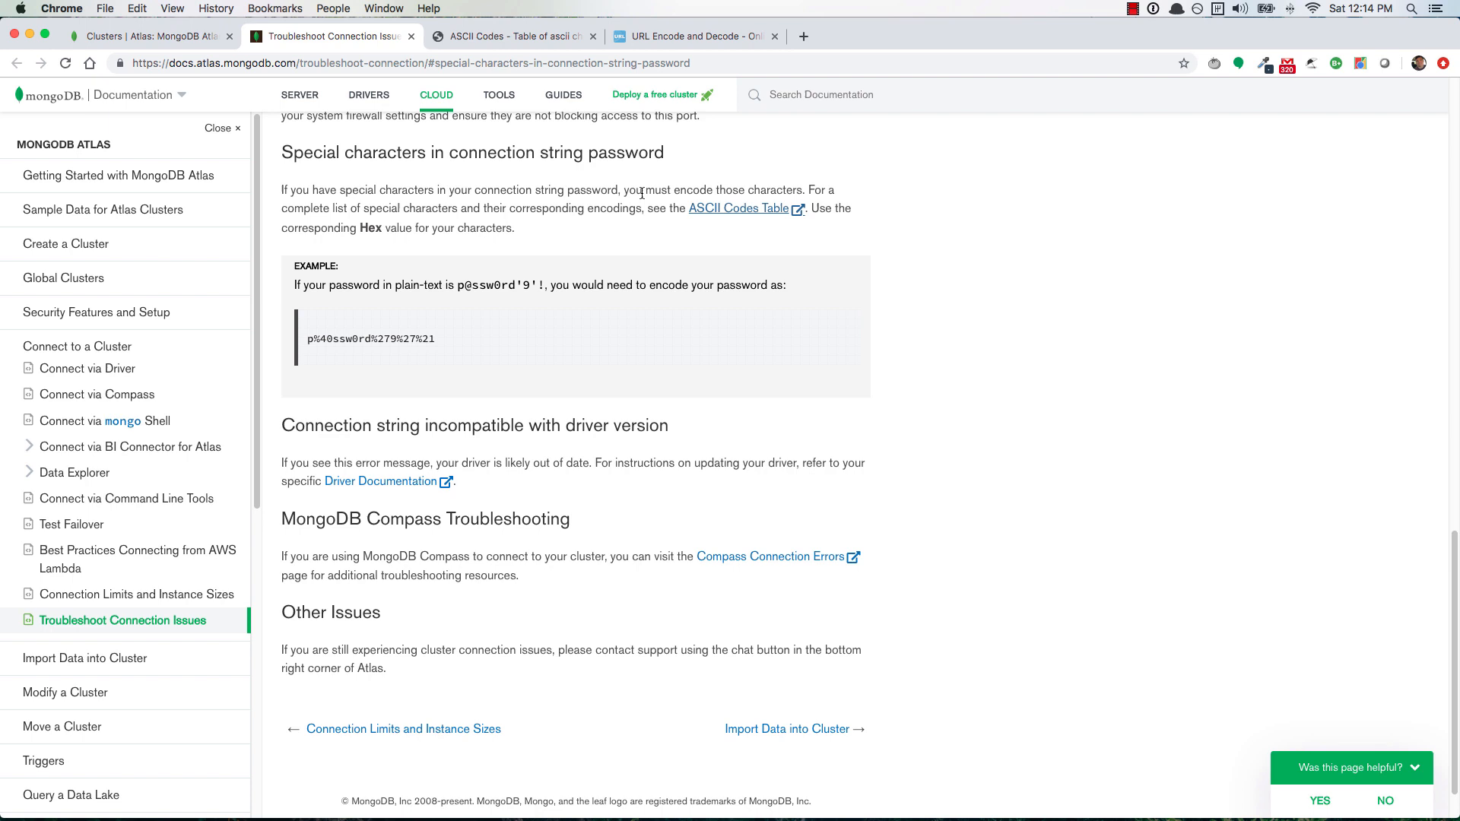
pyautogui.moveTo(327, 219)
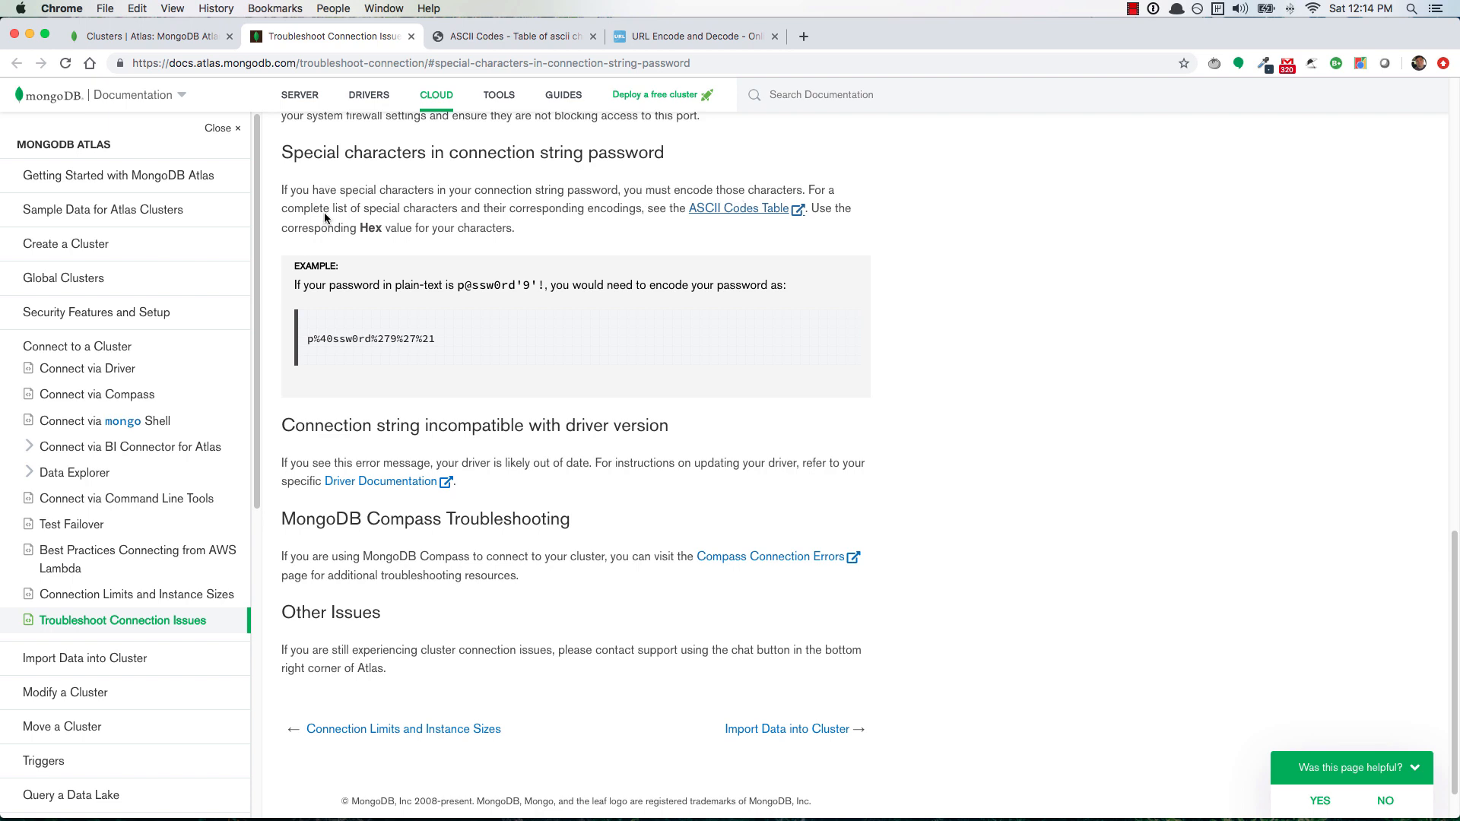
pyautogui.moveTo(590, 214)
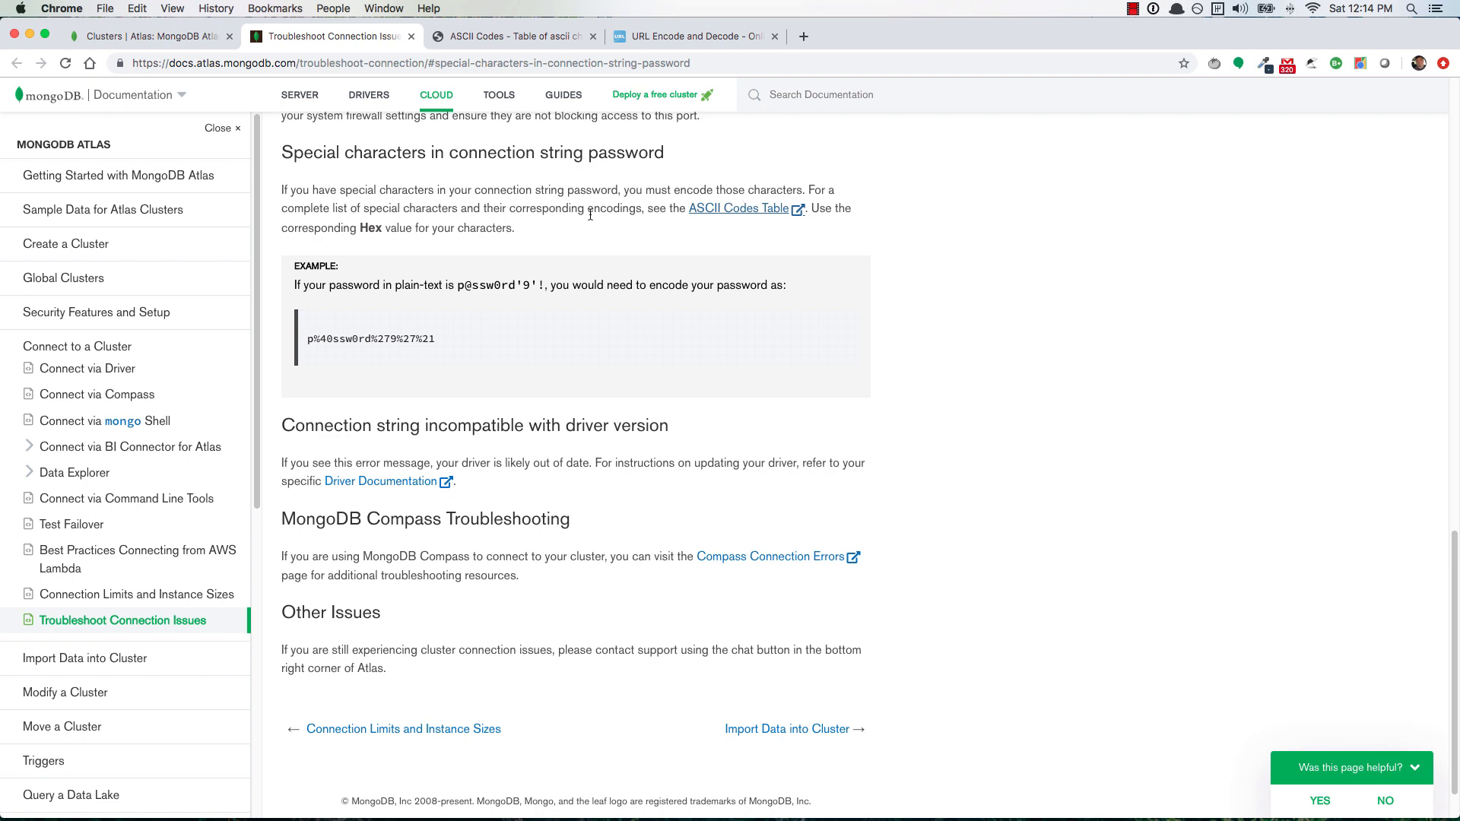
pyautogui.moveTo(735, 224)
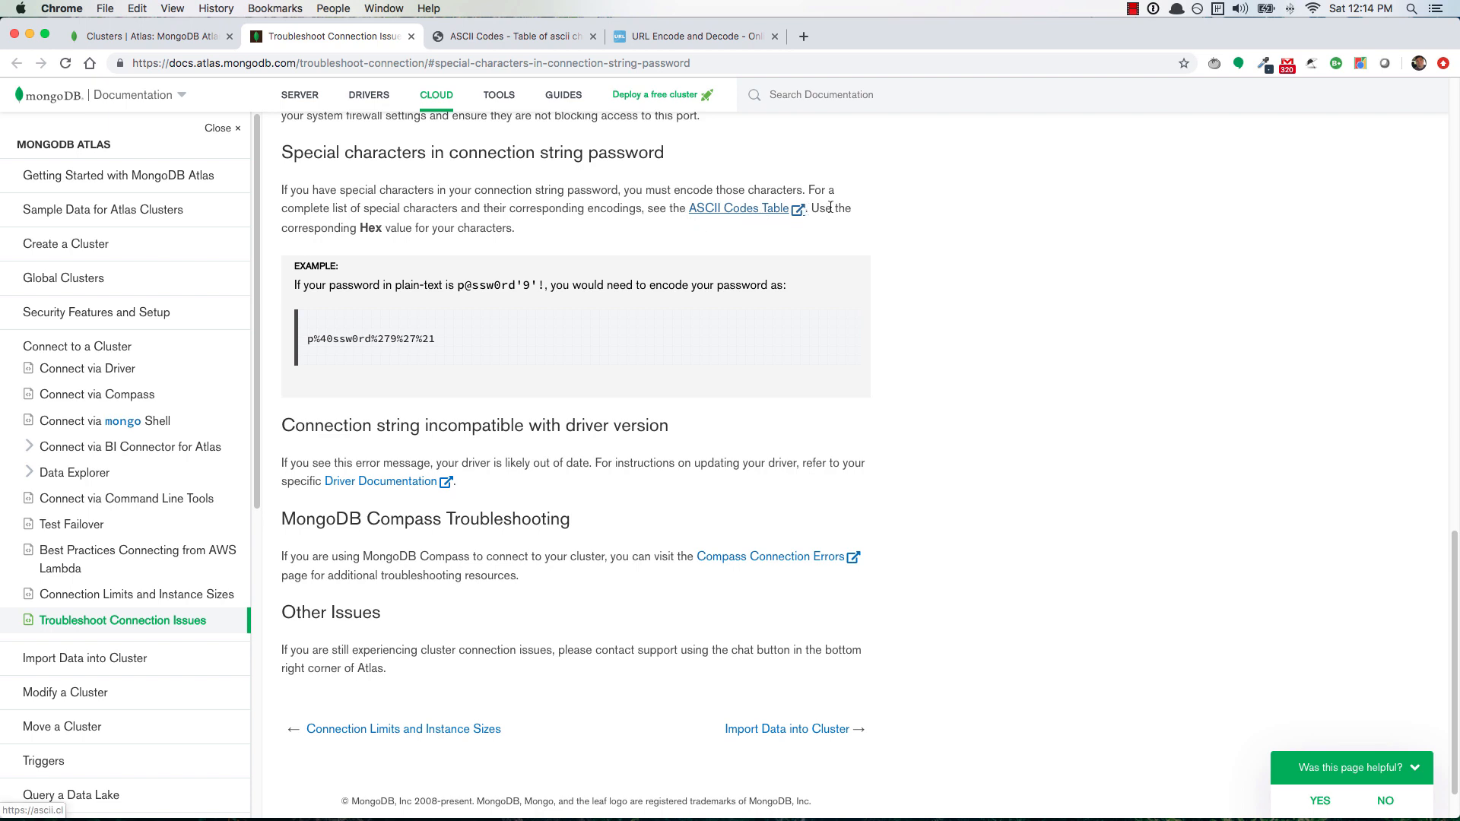
pyautogui.moveTo(522, 236)
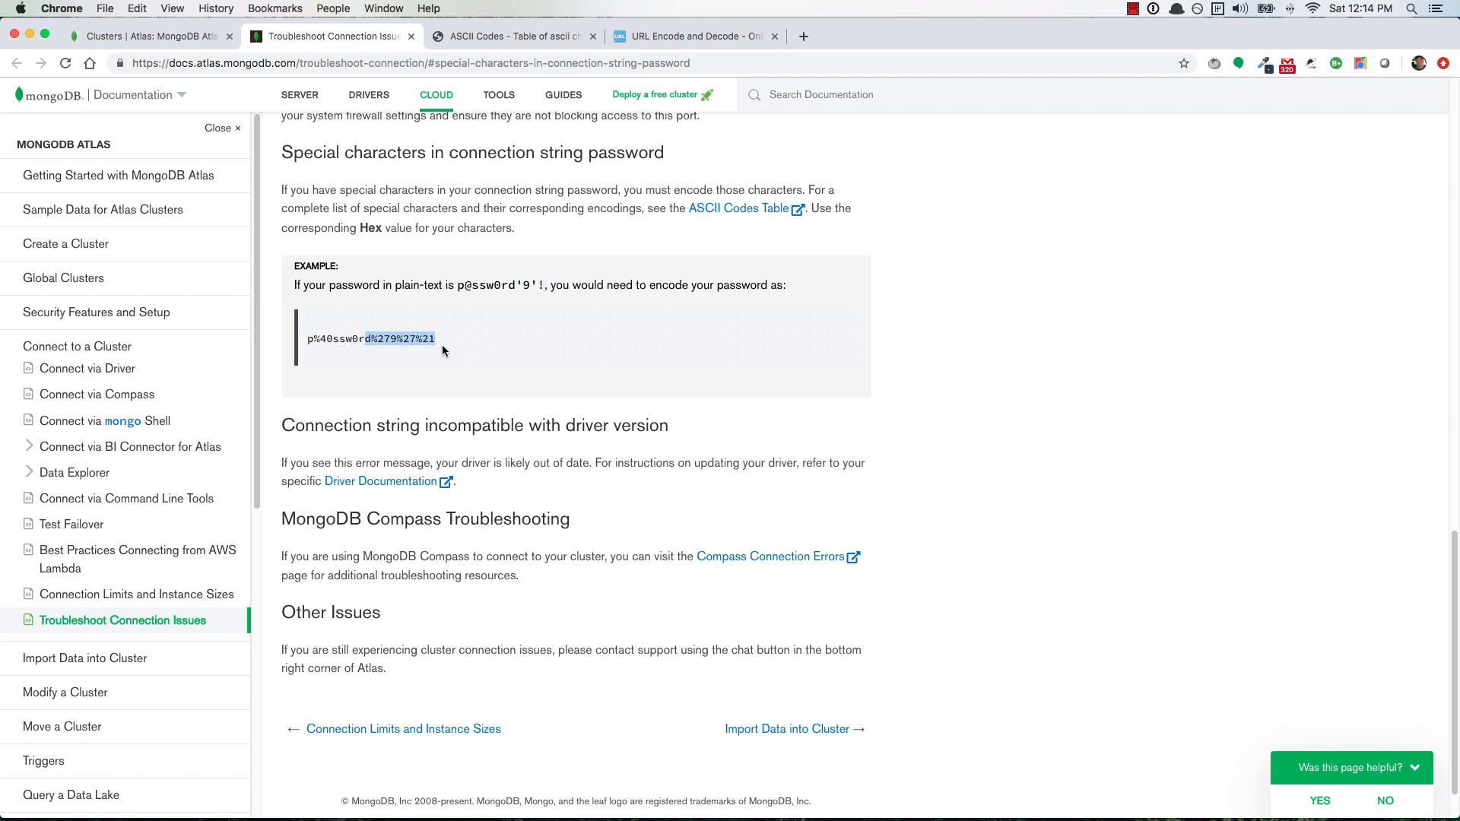
pyautogui.moveTo(441, 360)
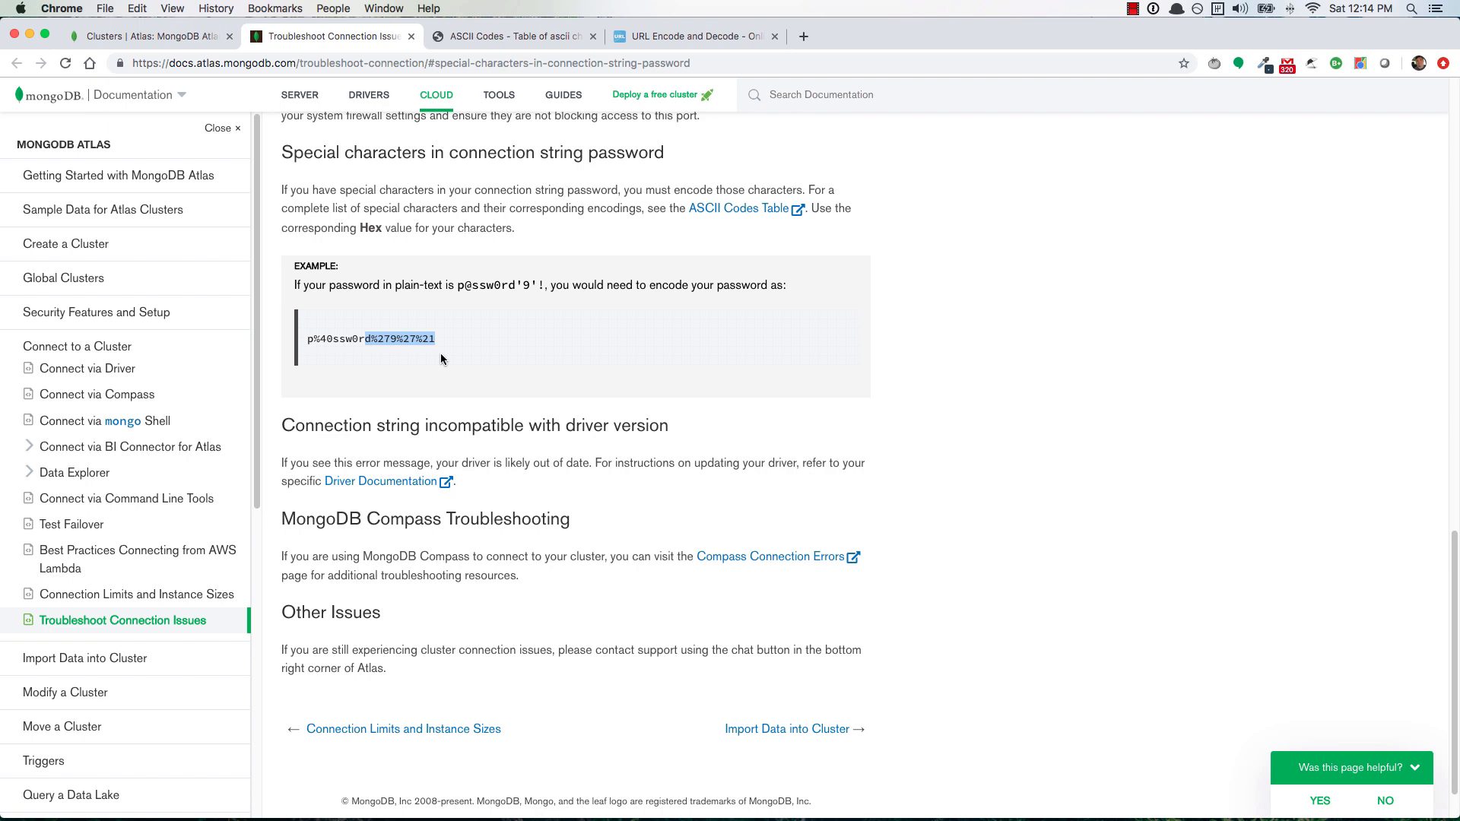
pyautogui.moveTo(447, 357)
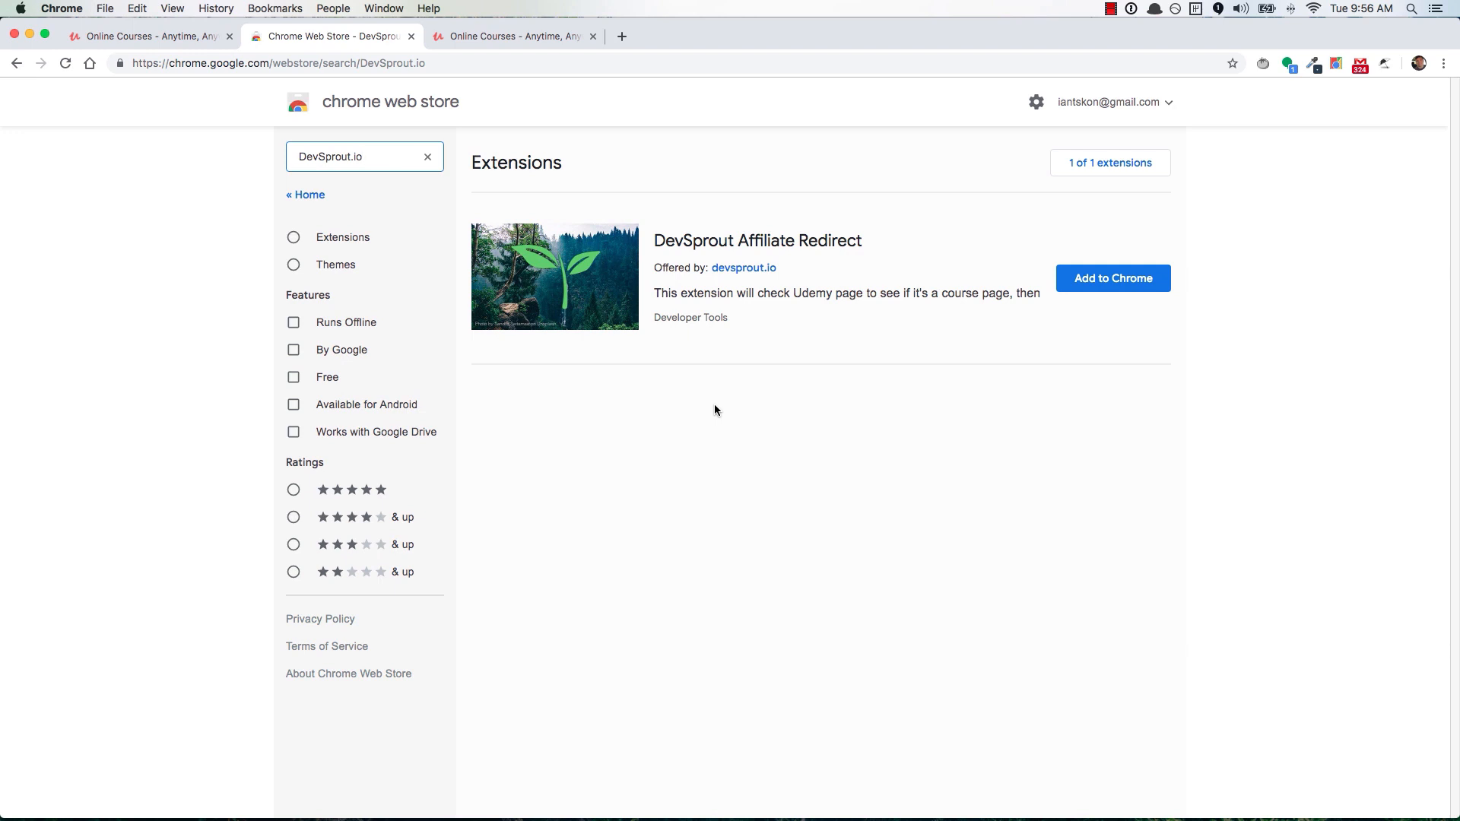
pyautogui.click(1112, 278)
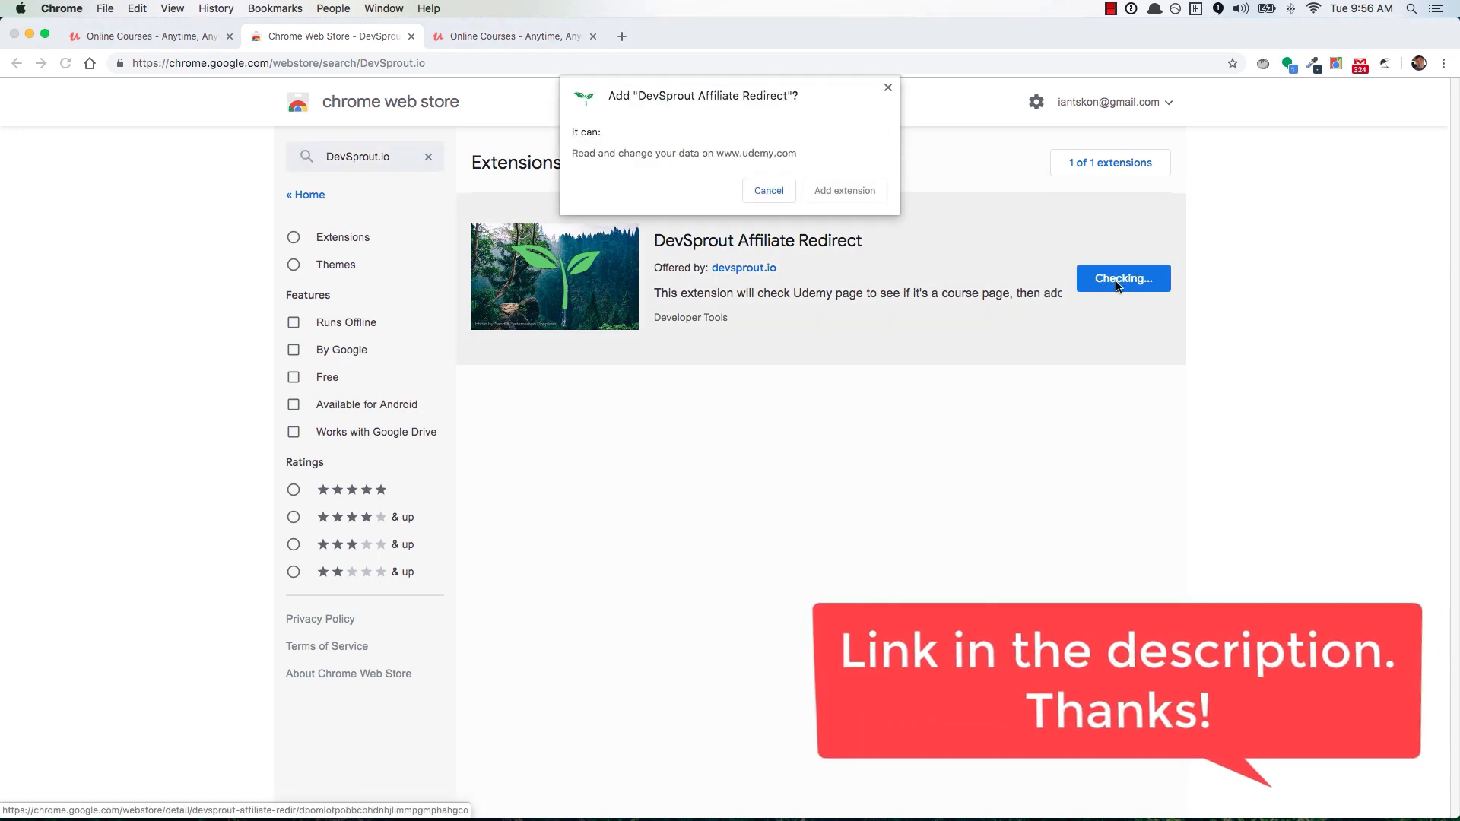
pyautogui.click(843, 191)
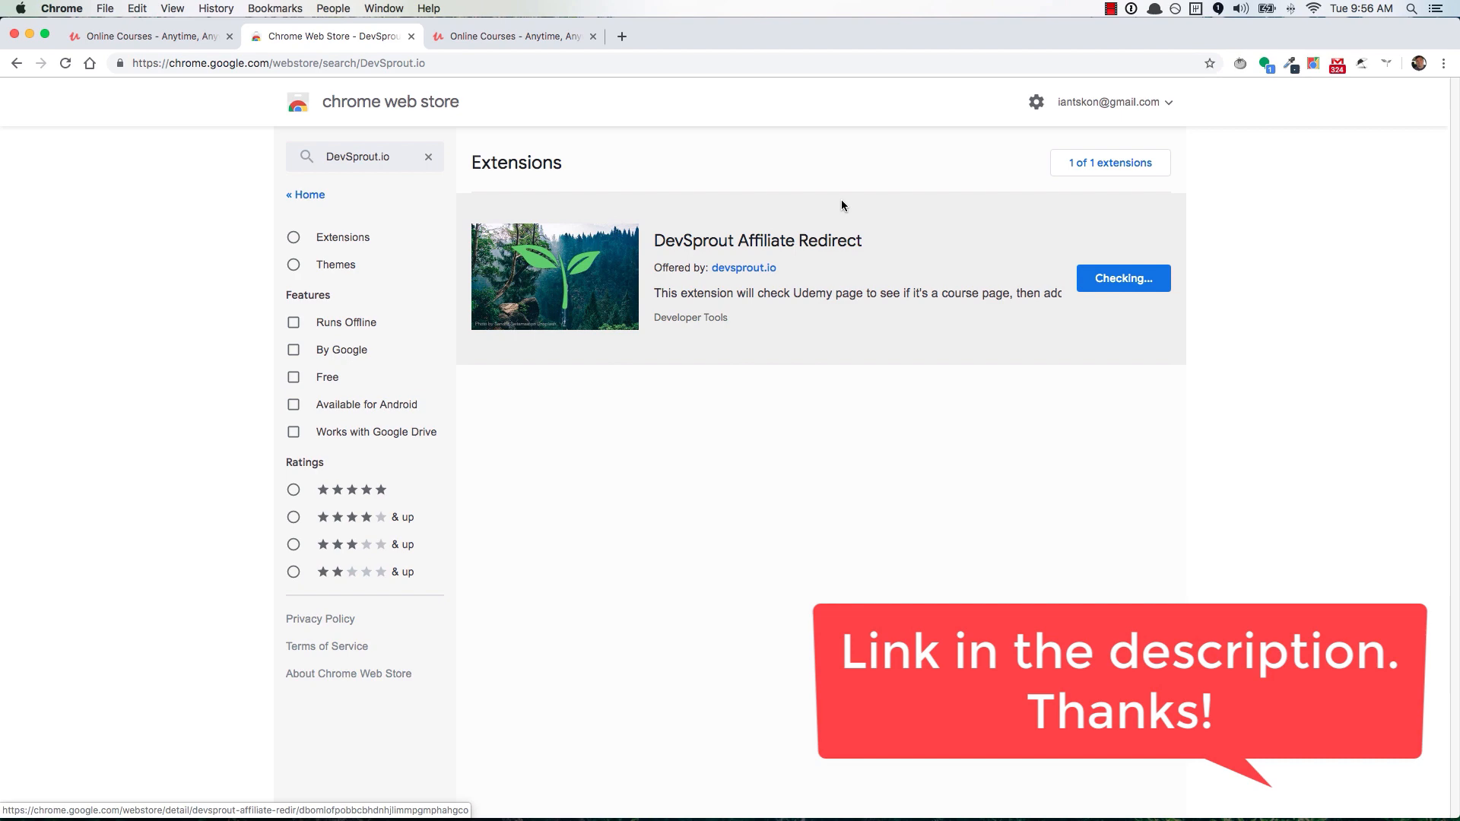
pyautogui.click(512, 37)
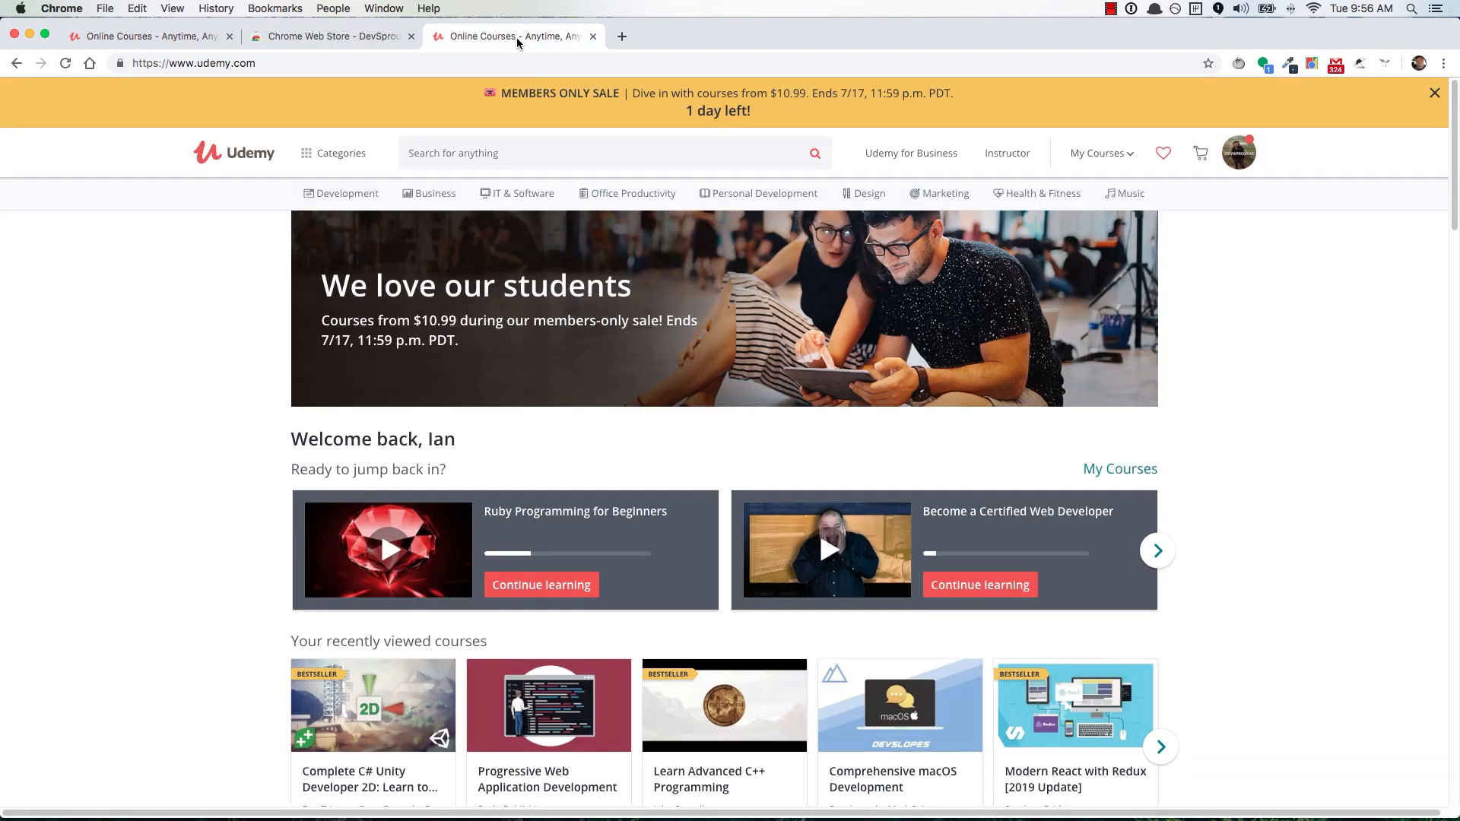
pyautogui.moveTo(724, 705)
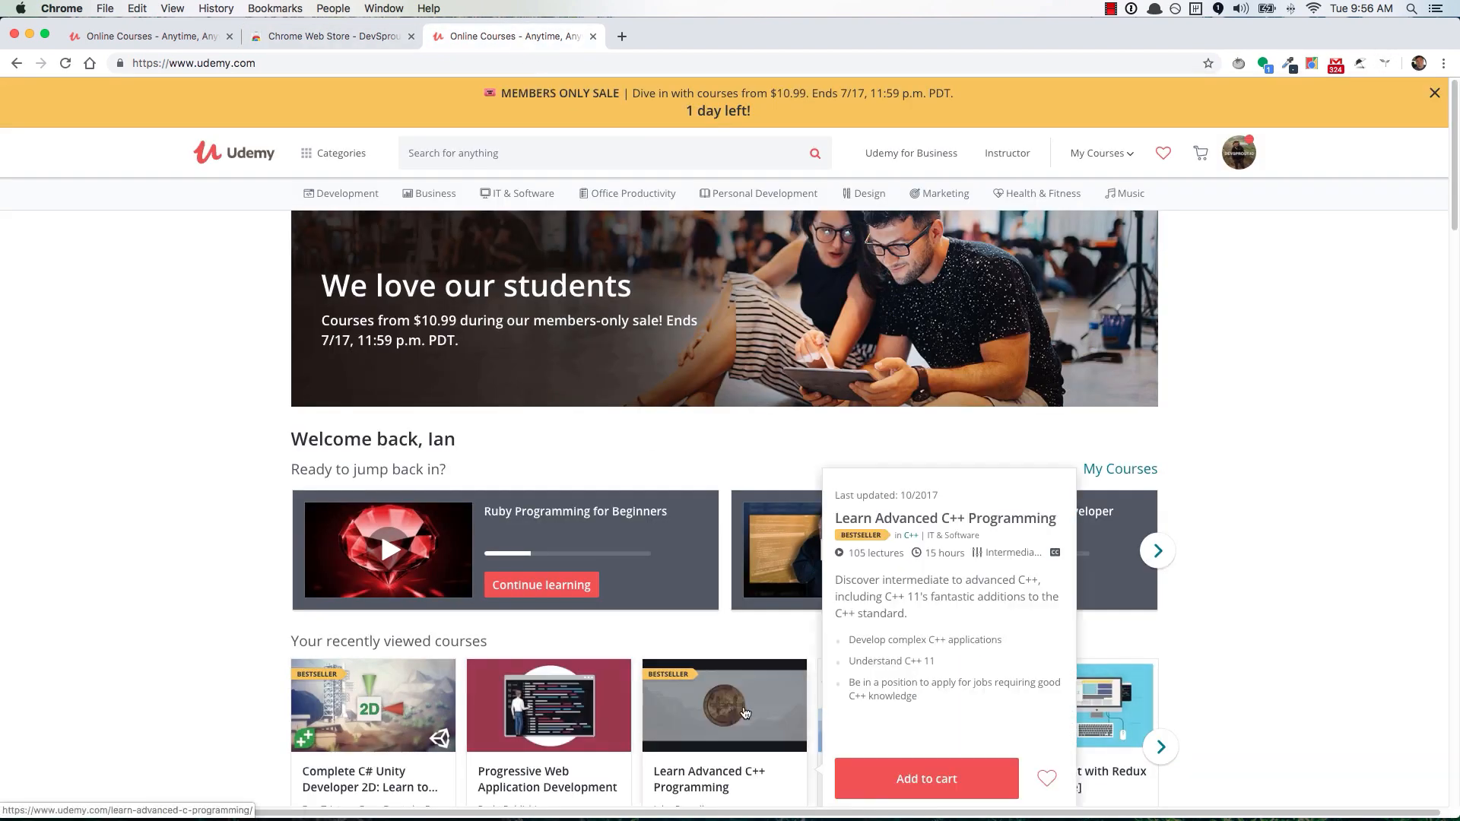
# Open the Learn Advanced C++ Programming card from recently viewed courses.
pyautogui.click(723, 705)
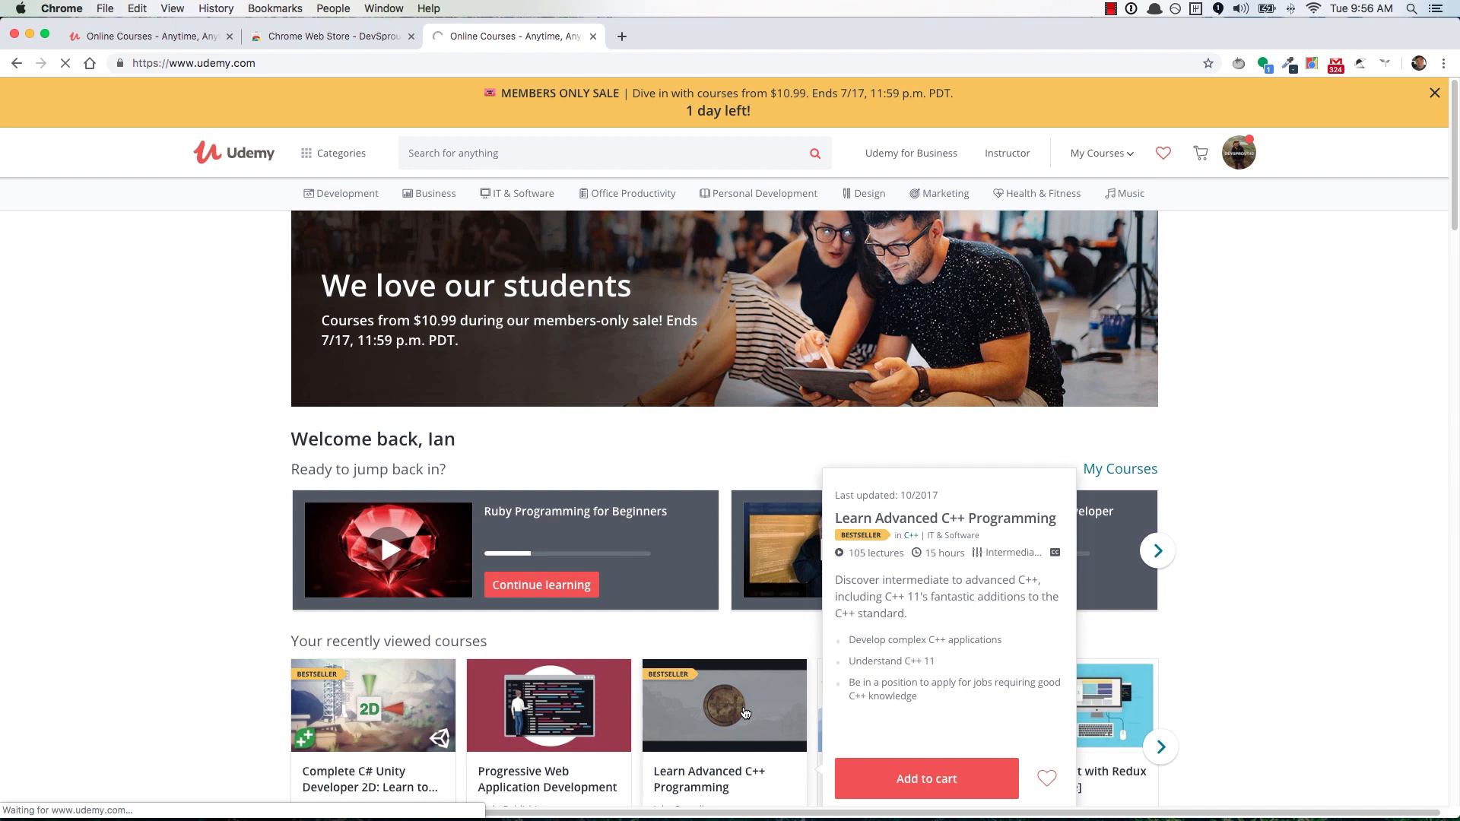
pyautogui.click(723, 705)
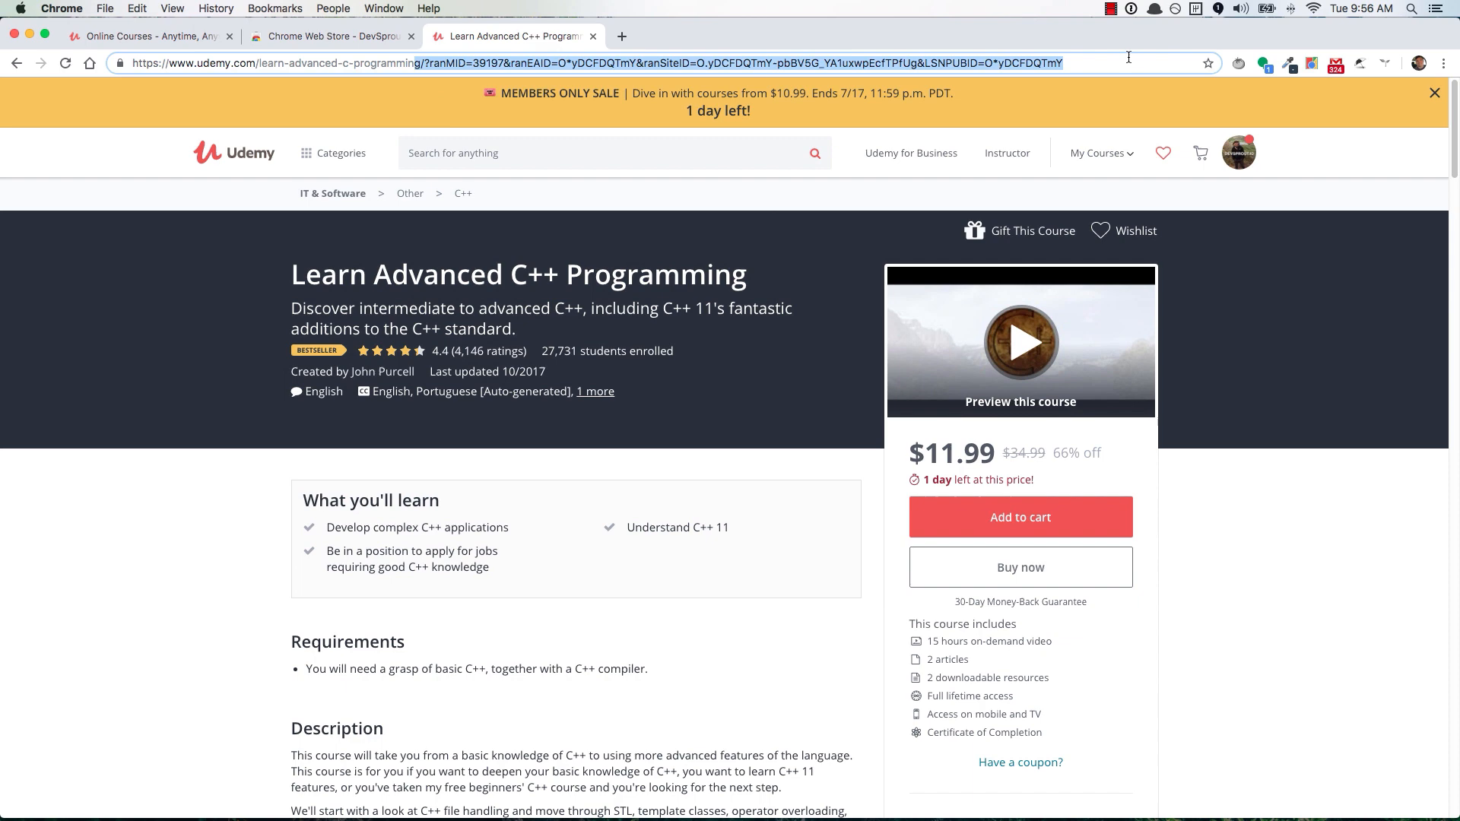
pyautogui.moveTo(679, 593)
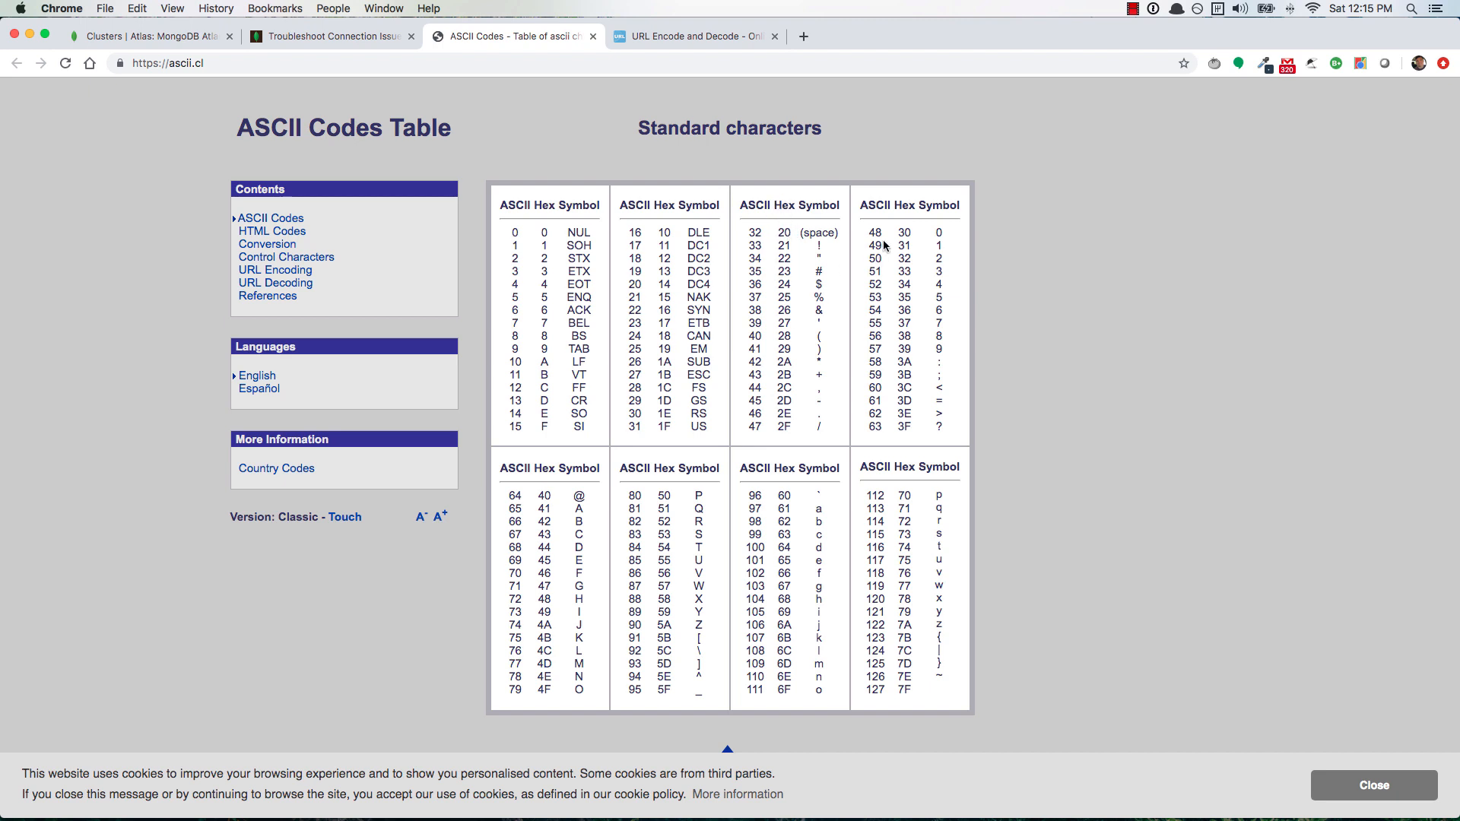
pyautogui.moveTo(911, 315)
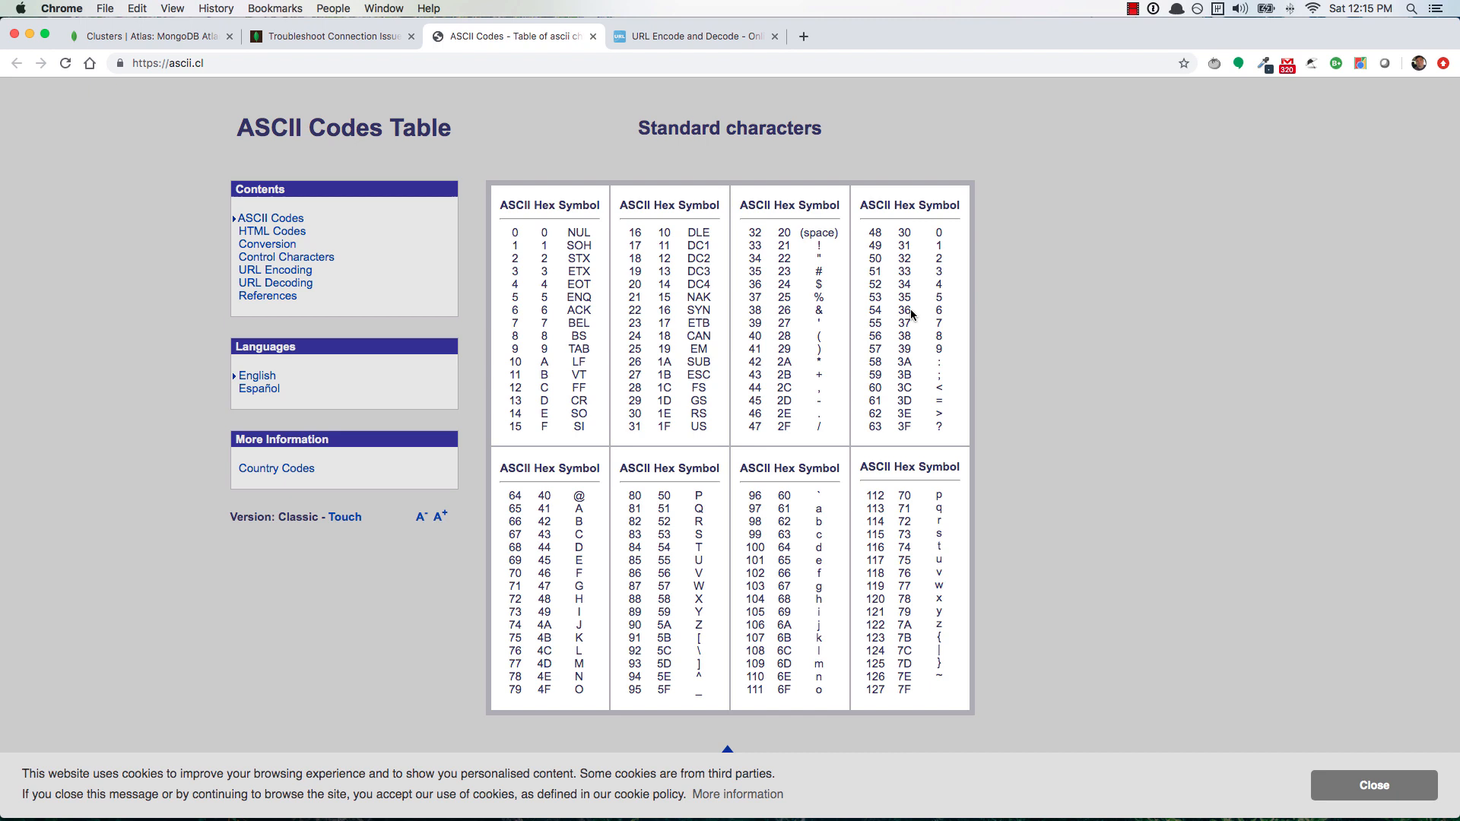
pyautogui.moveTo(912, 289)
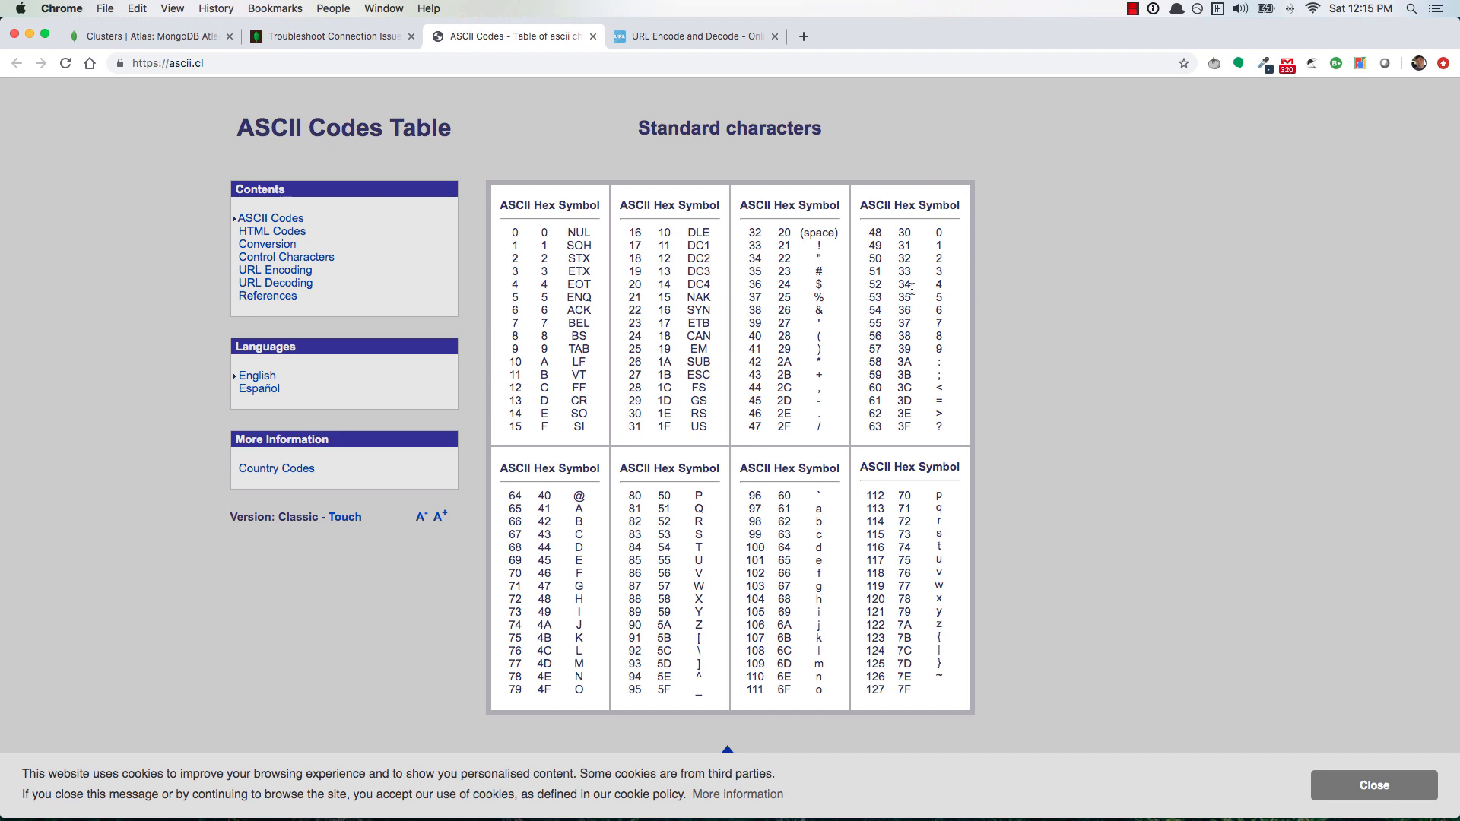
pyautogui.moveTo(796, 250)
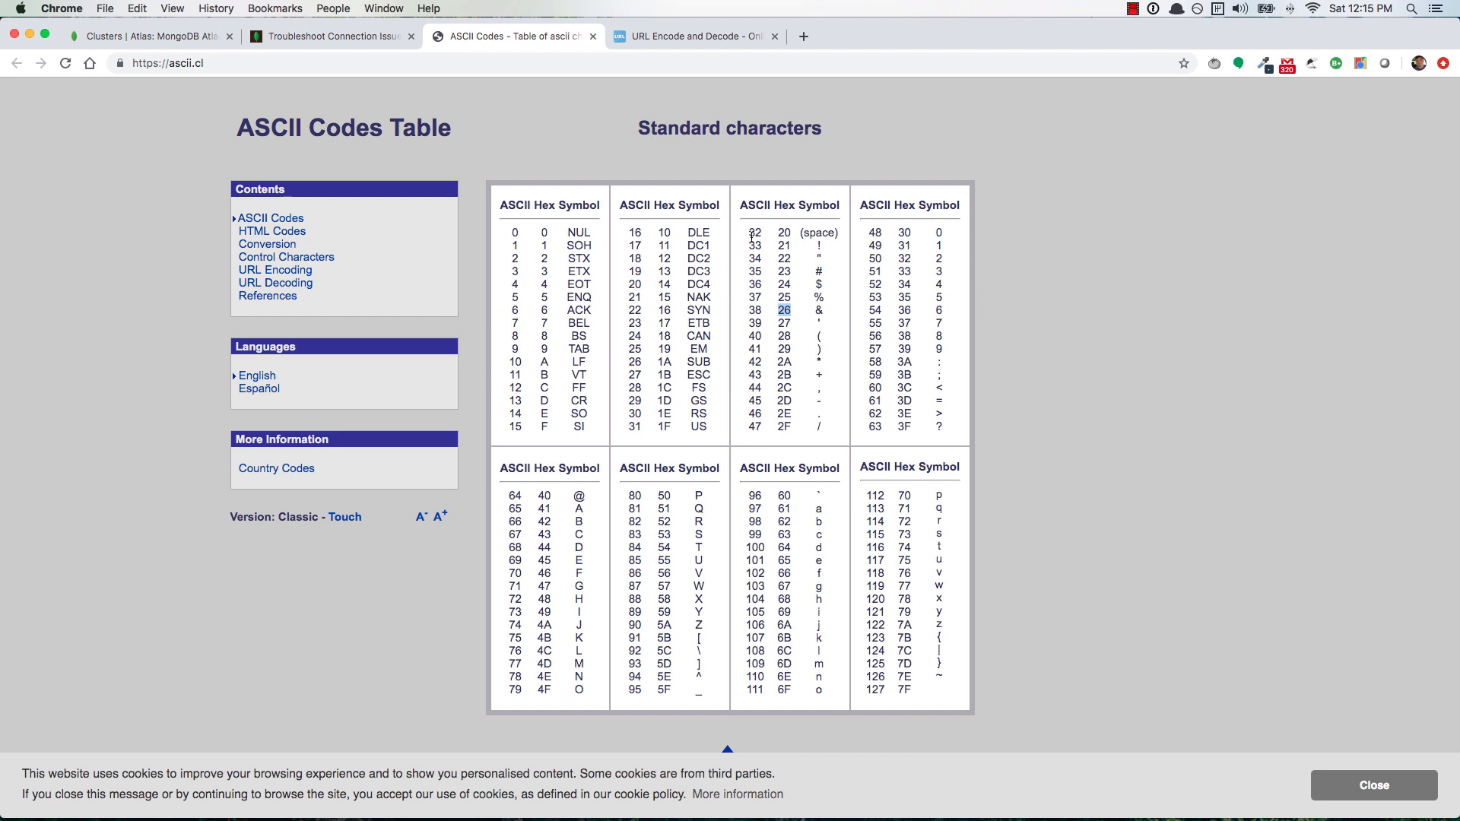
pyautogui.moveTo(880, 284)
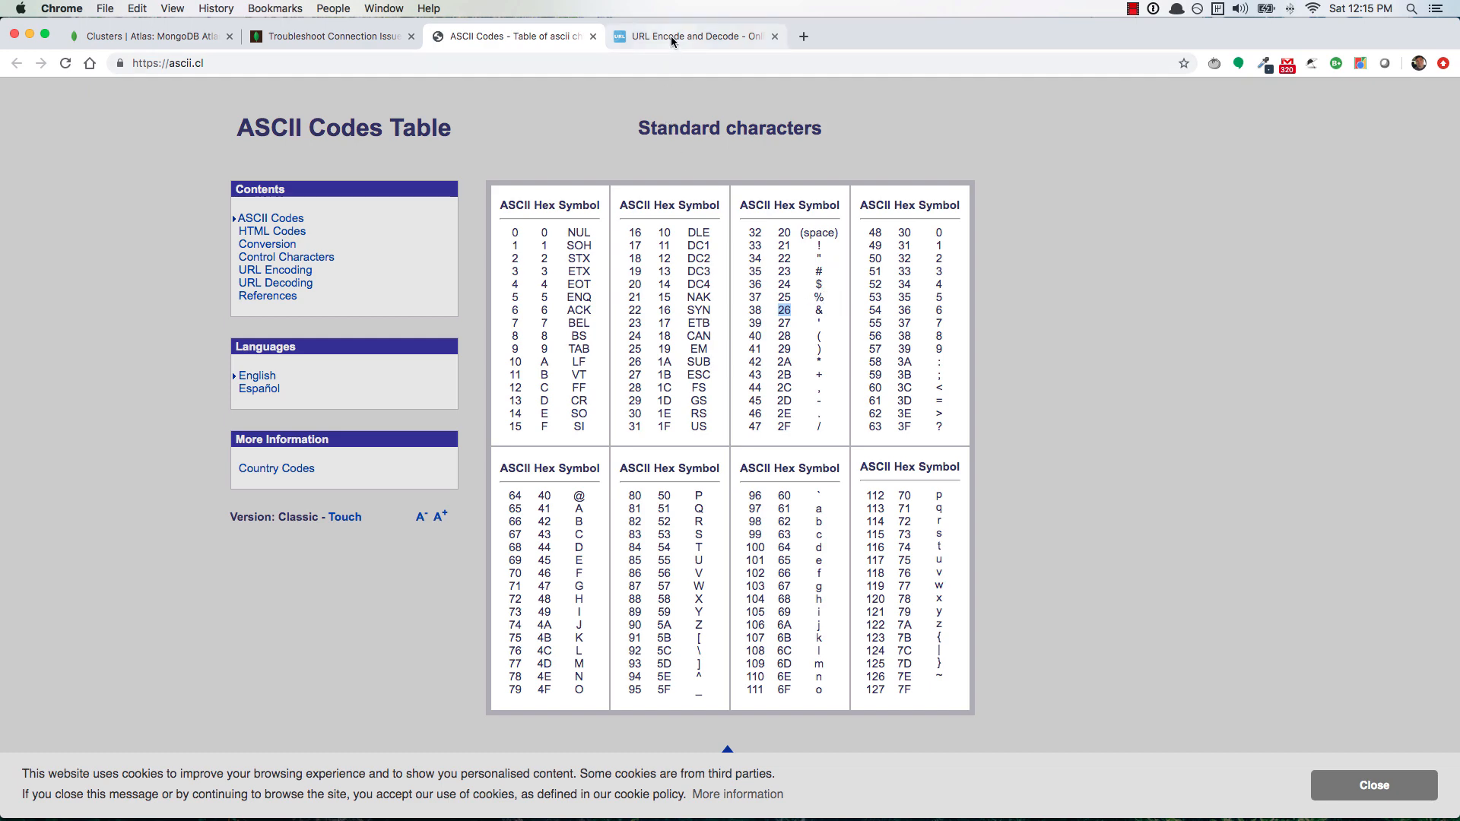
pyautogui.click(693, 36)
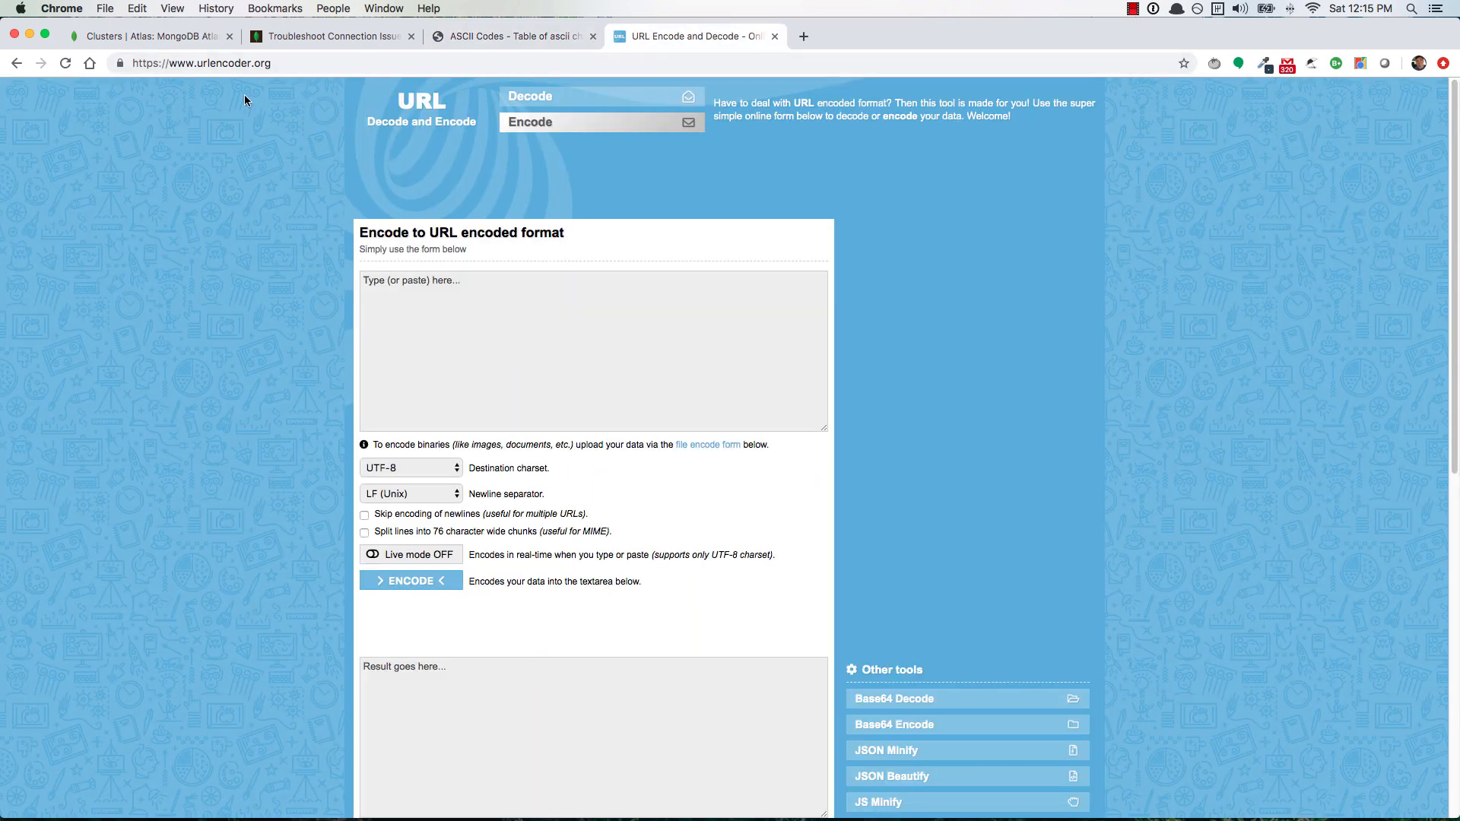
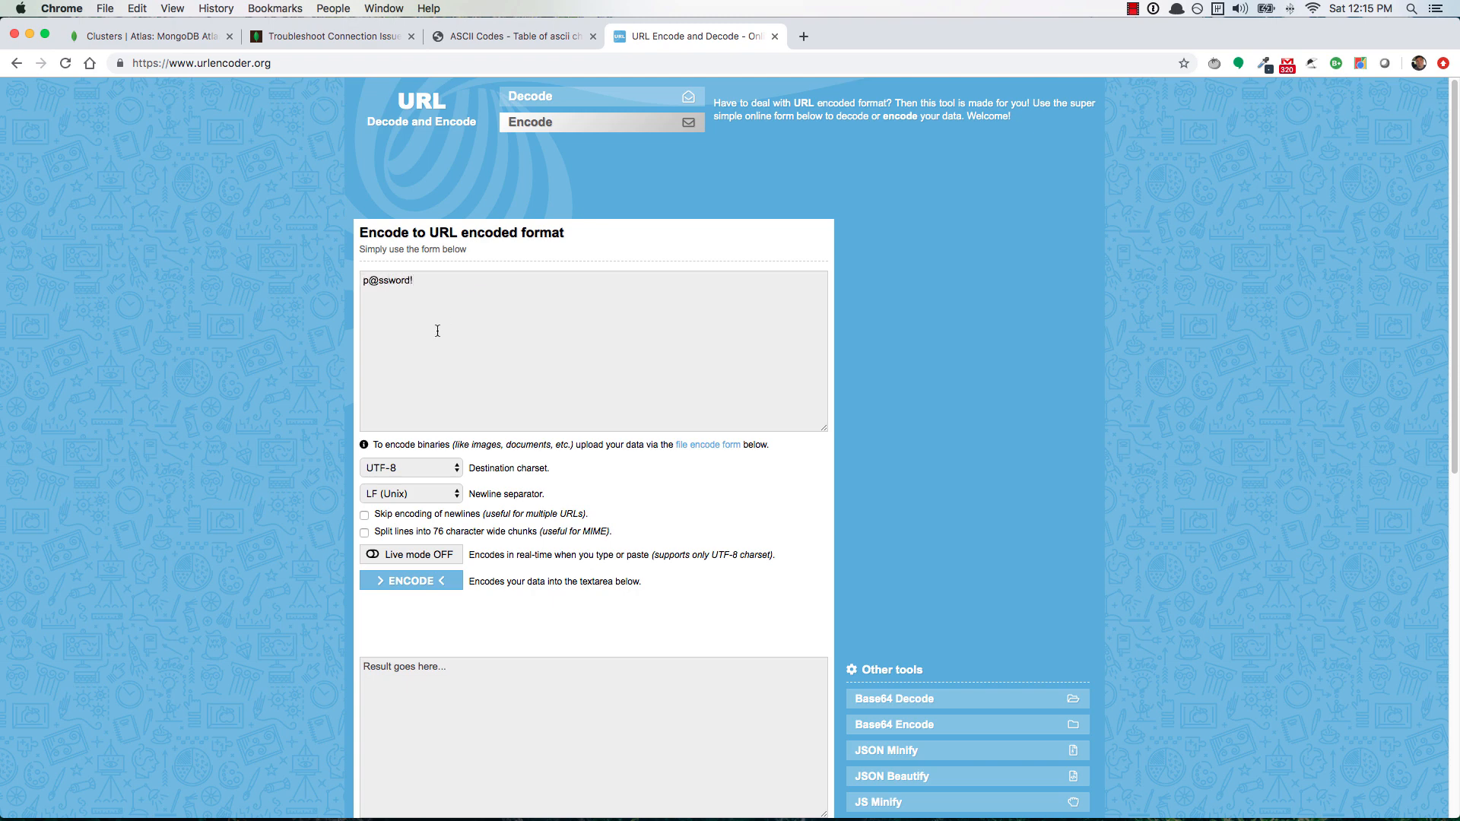
pyautogui.click(411, 581)
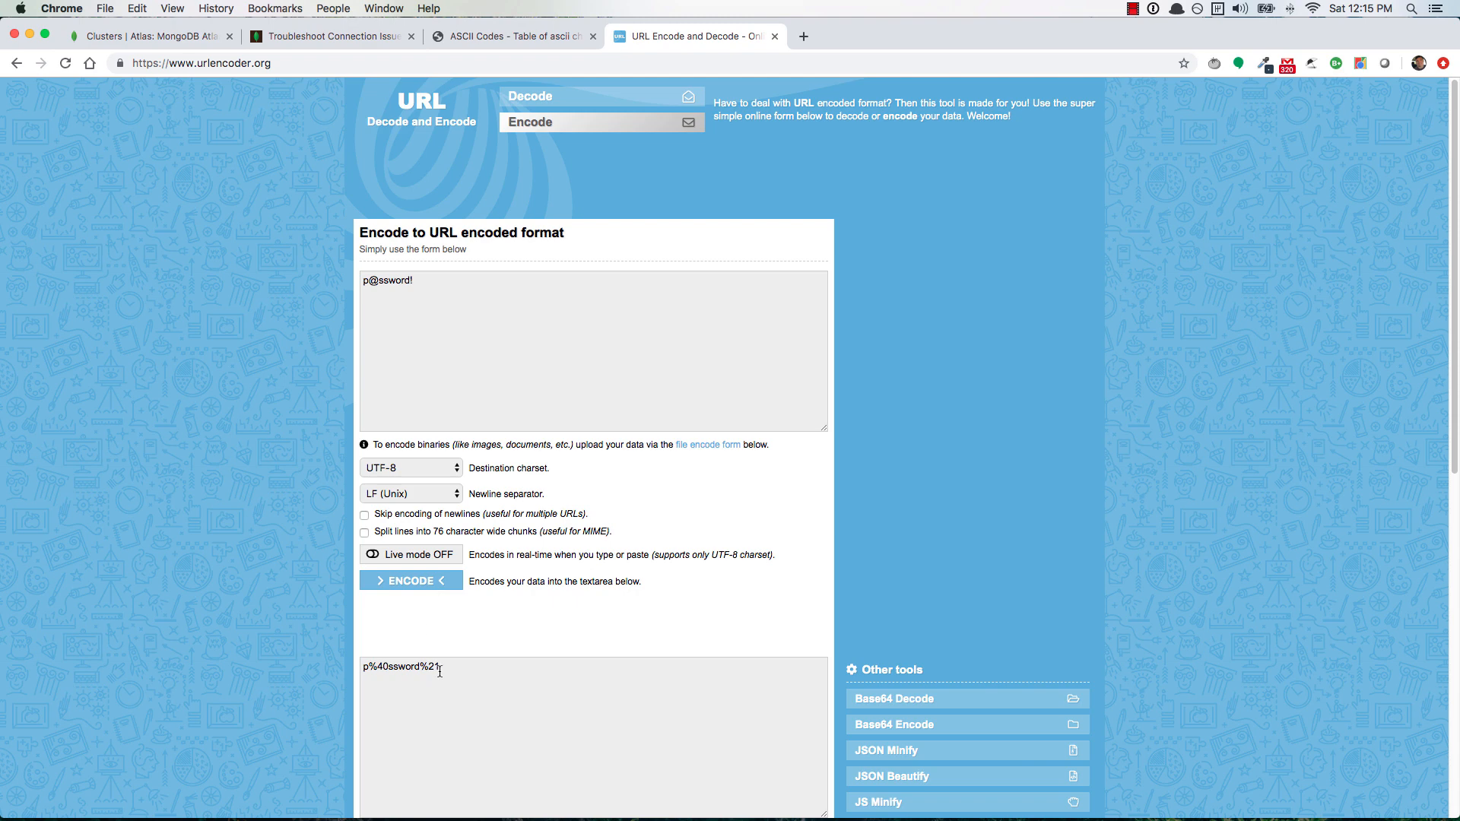
pyautogui.doubleClick(401, 666)
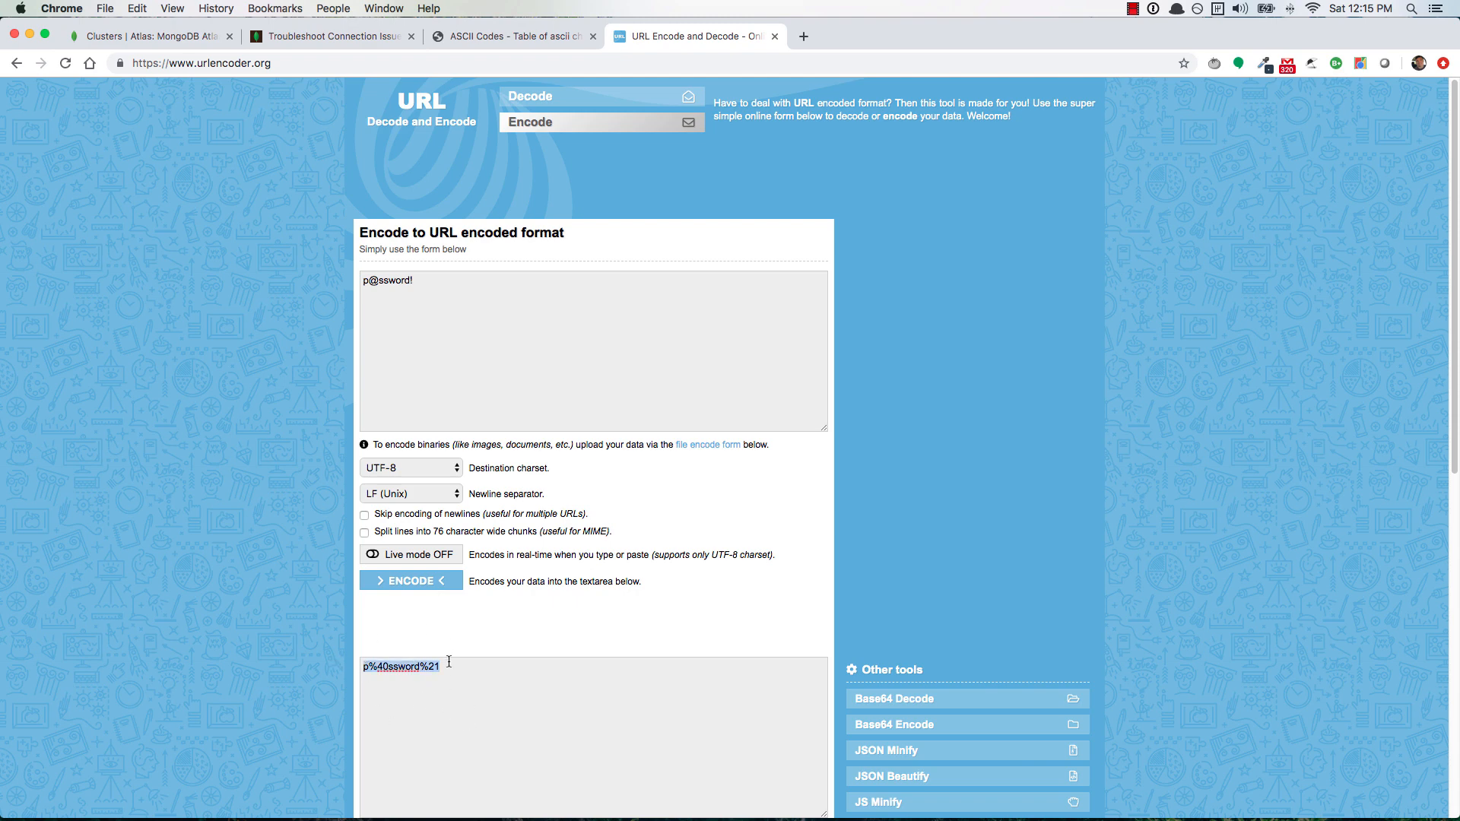
pyautogui.moveTo(335, 192)
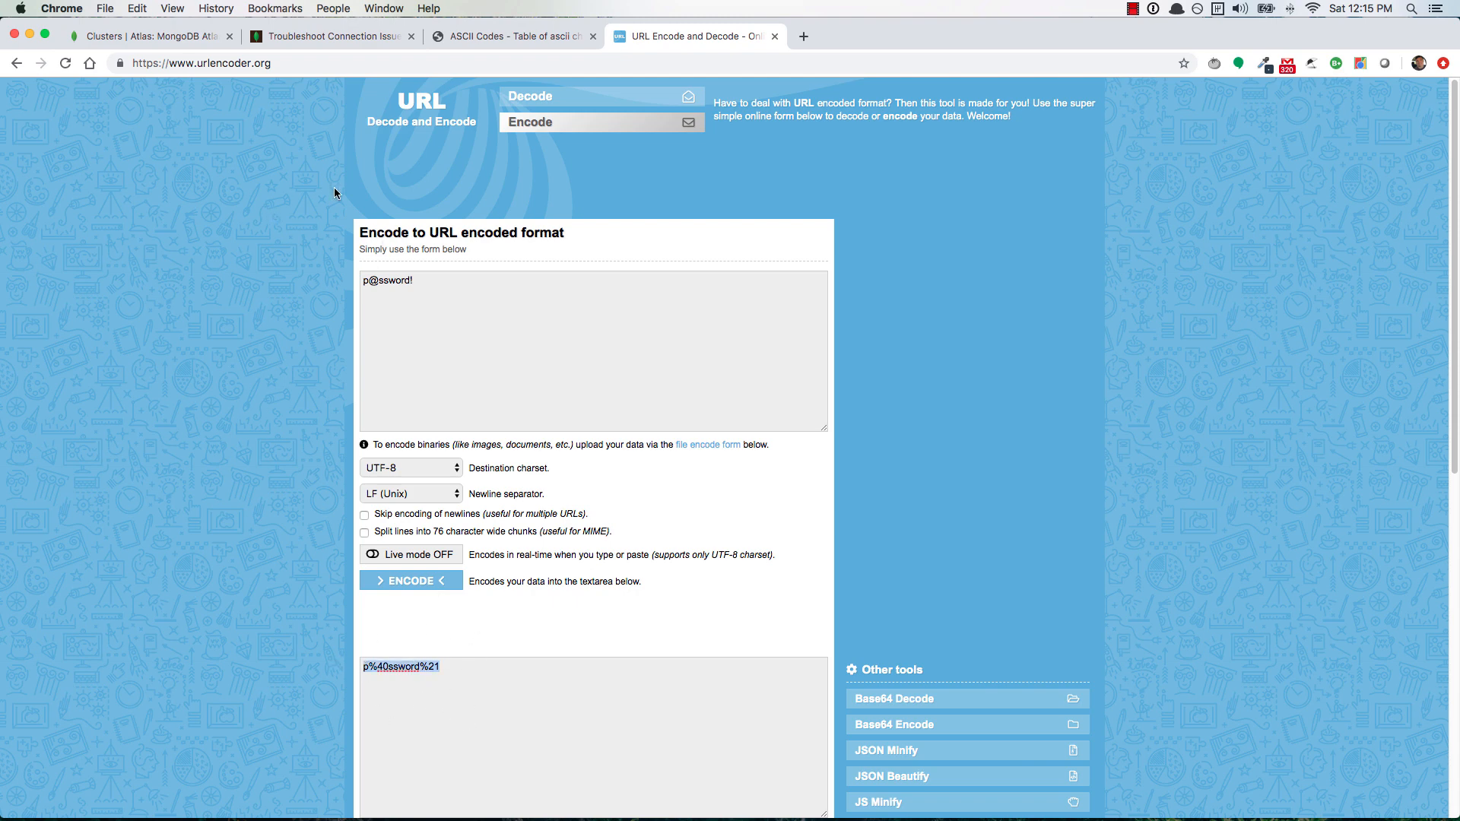
pyautogui.moveTo(274, 350)
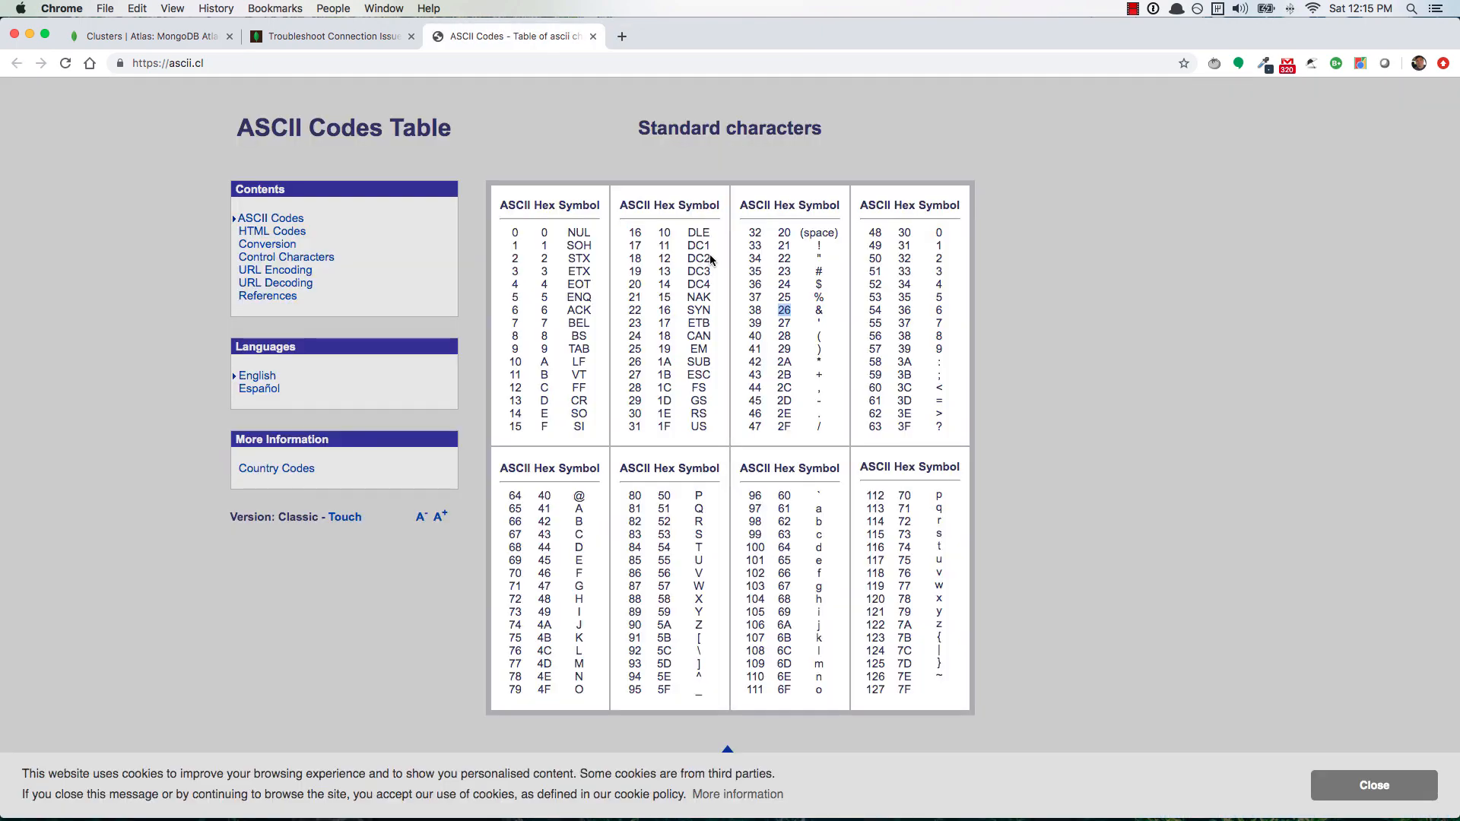
# Open the DevTools console over the ascii.cl page with F12.
pyautogui.scroll(-3)
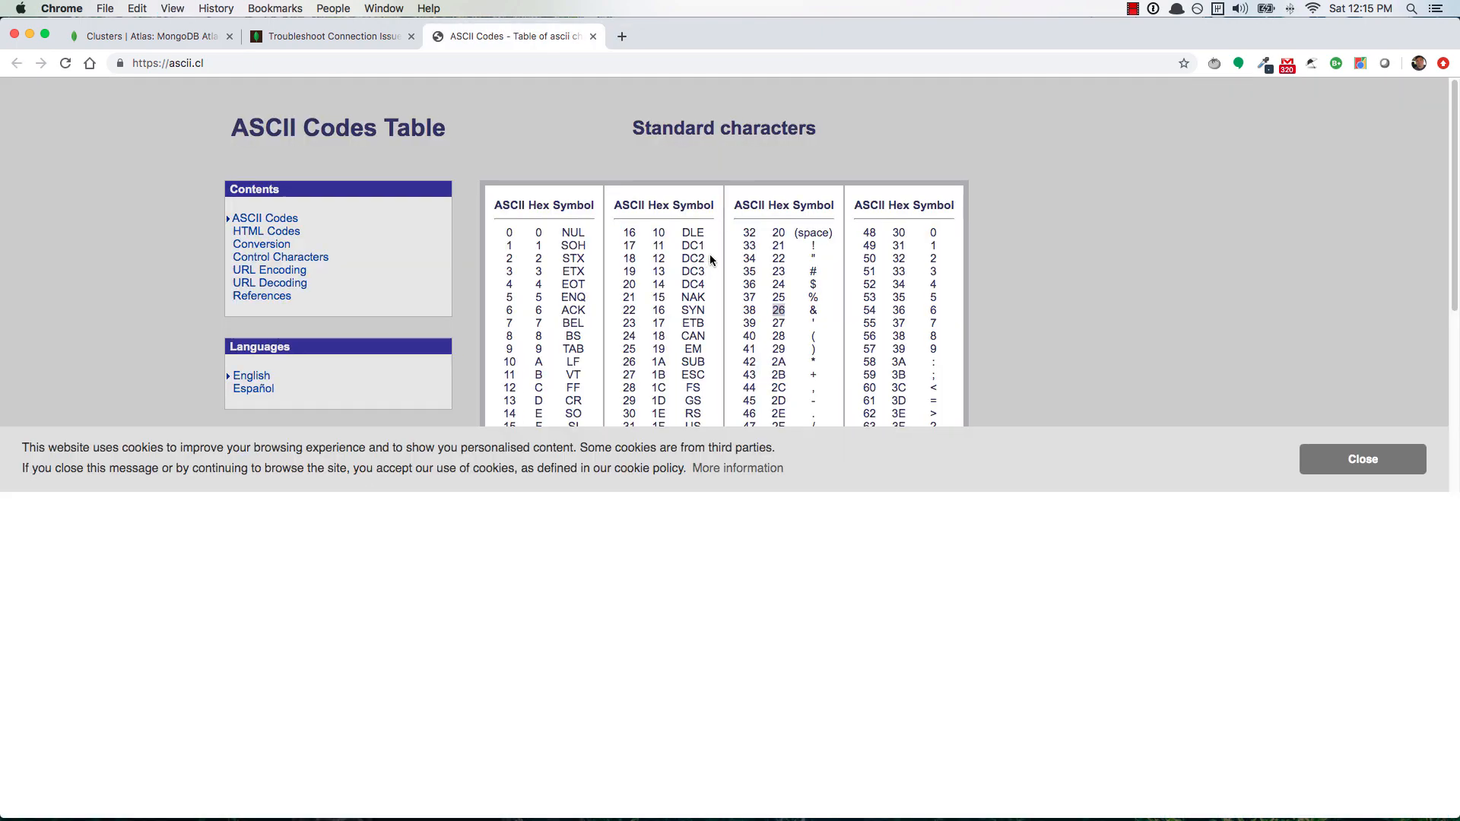
pyautogui.press('F12')
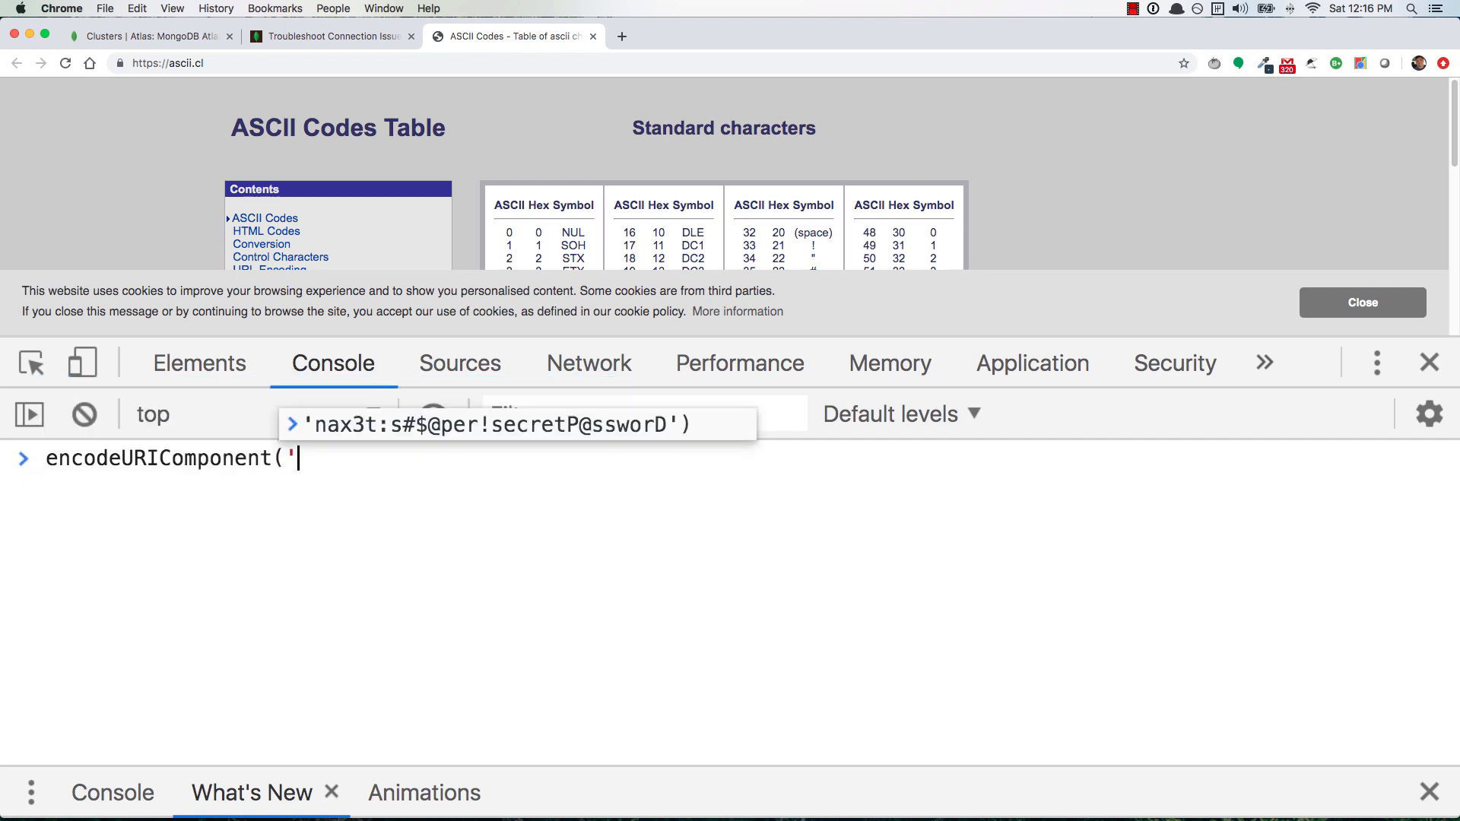
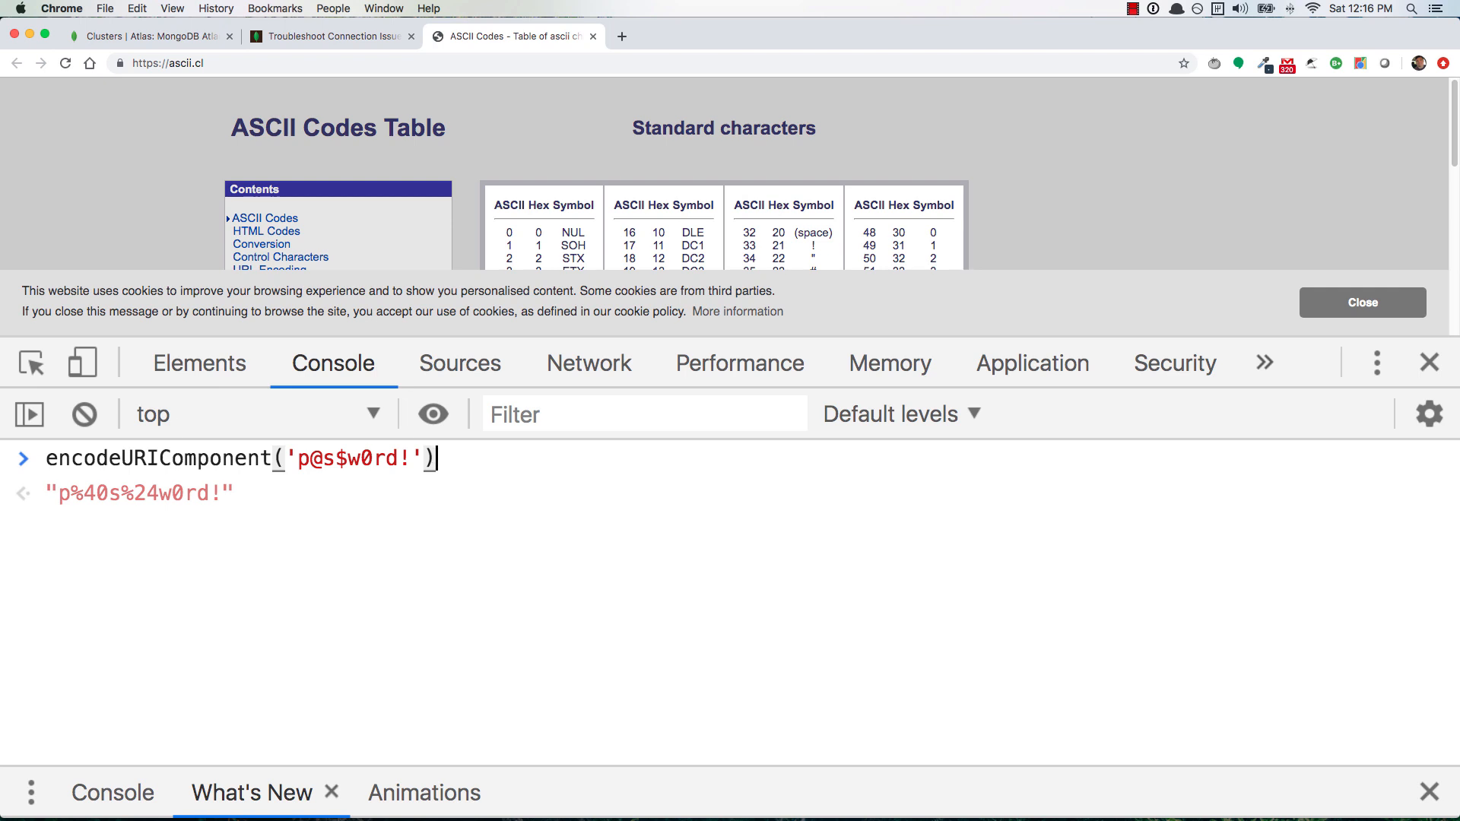
pyautogui.press('Return')
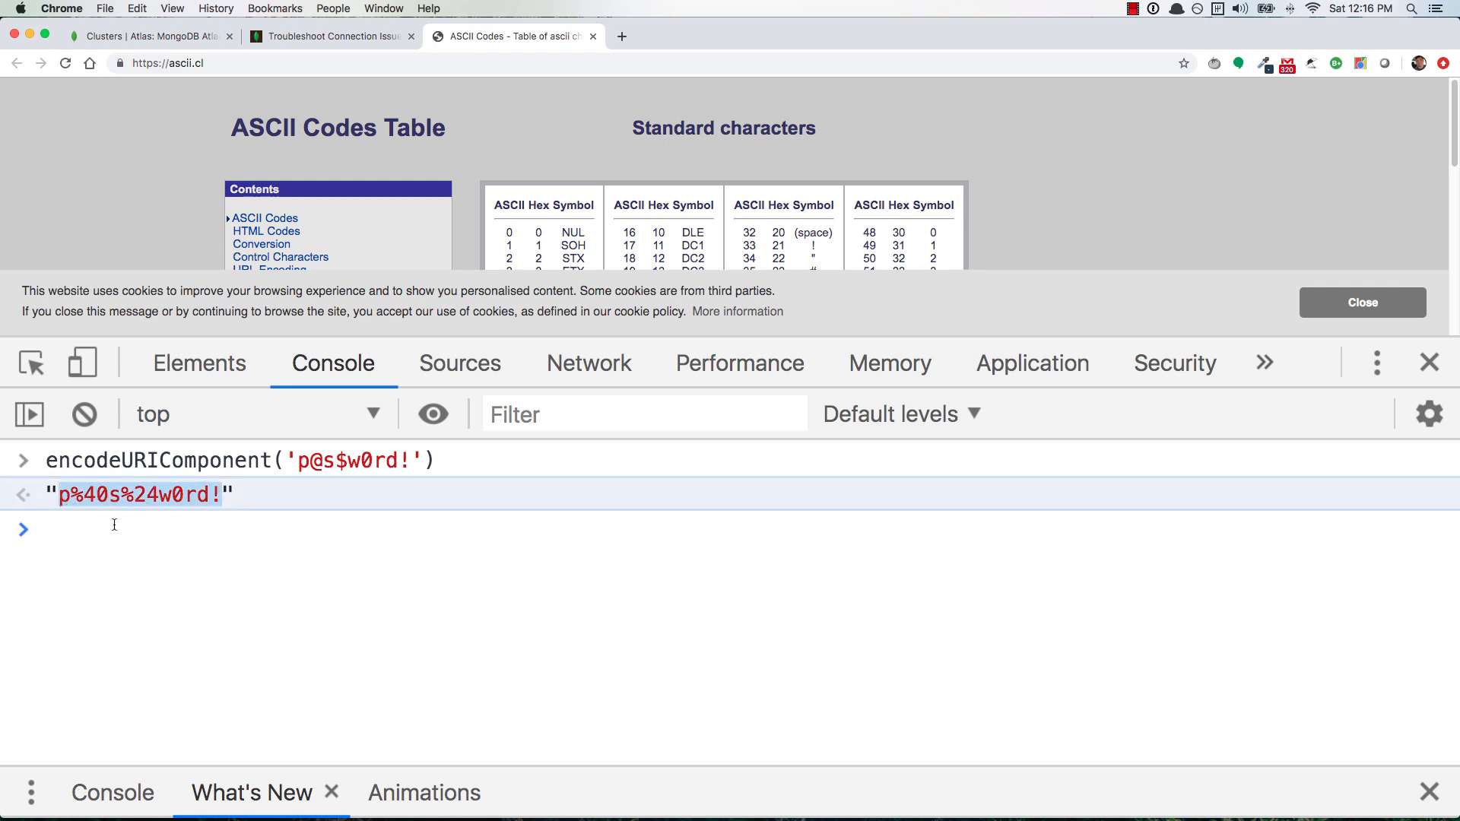
pyautogui.moveTo(167, 531)
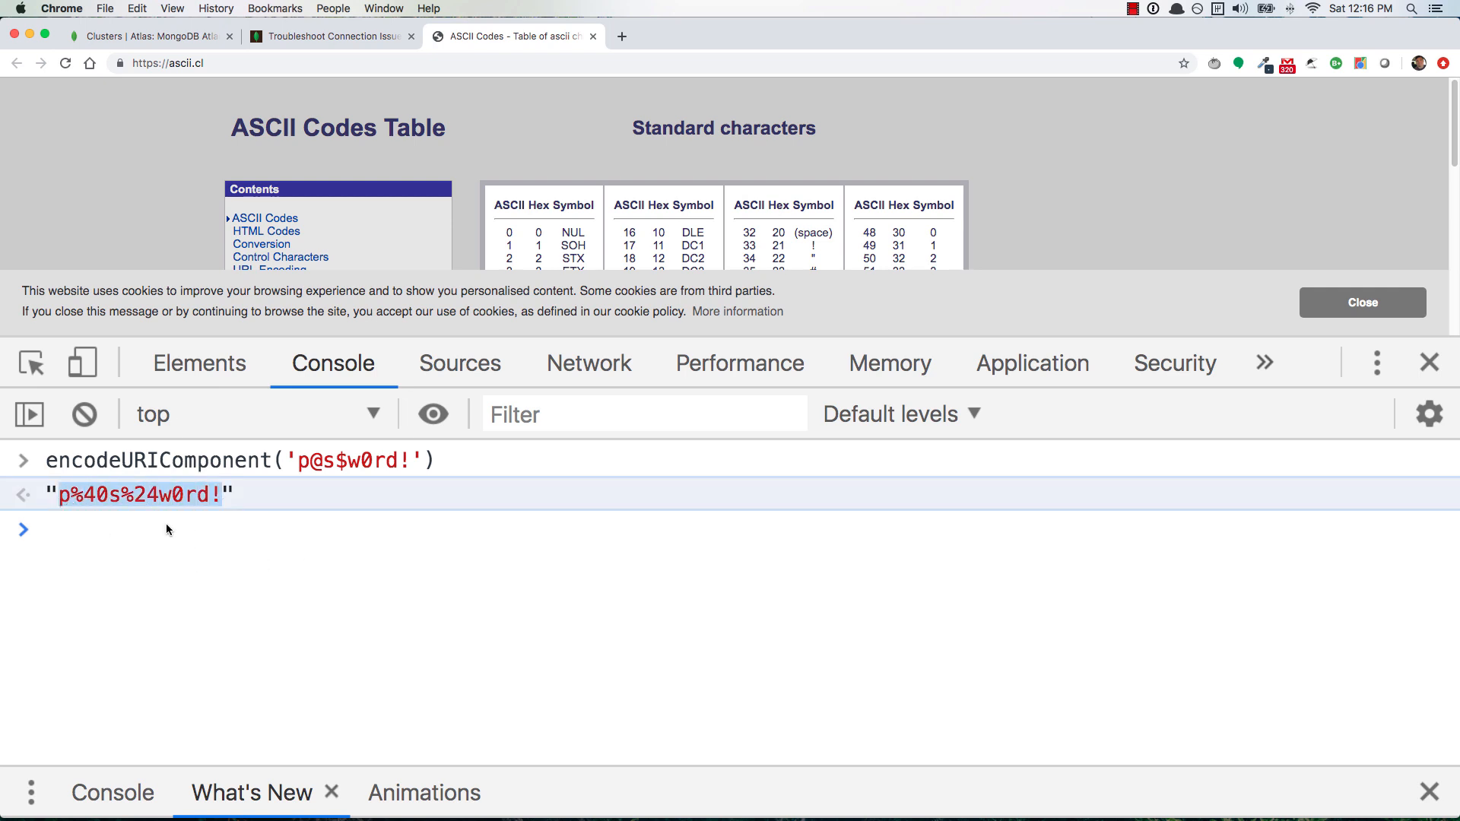
pyautogui.moveTo(247, 316)
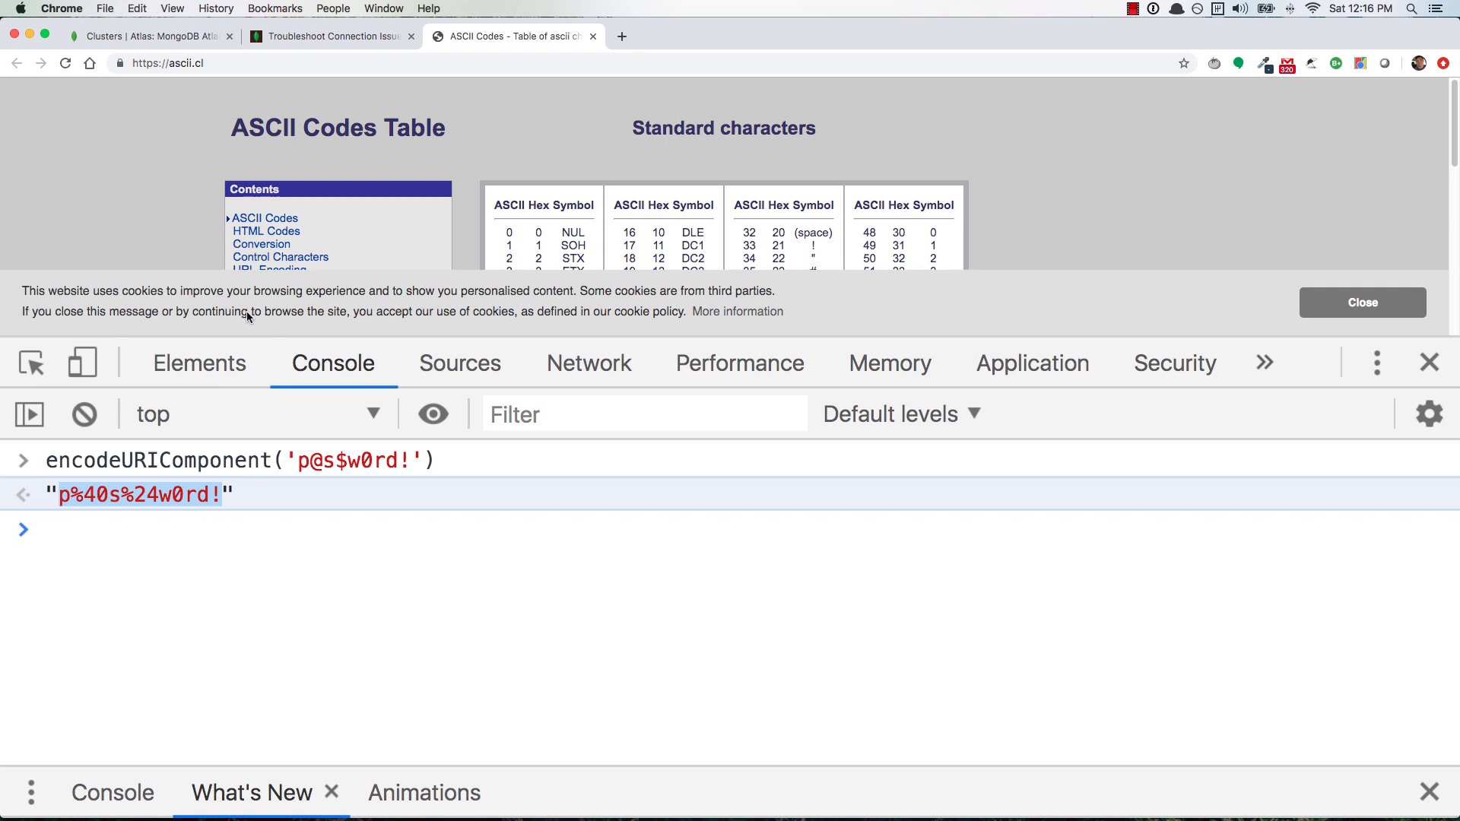
# Copy Cluster0's Node.js connection string from the Atlas connection dialog.
pyautogui.click(149, 36)
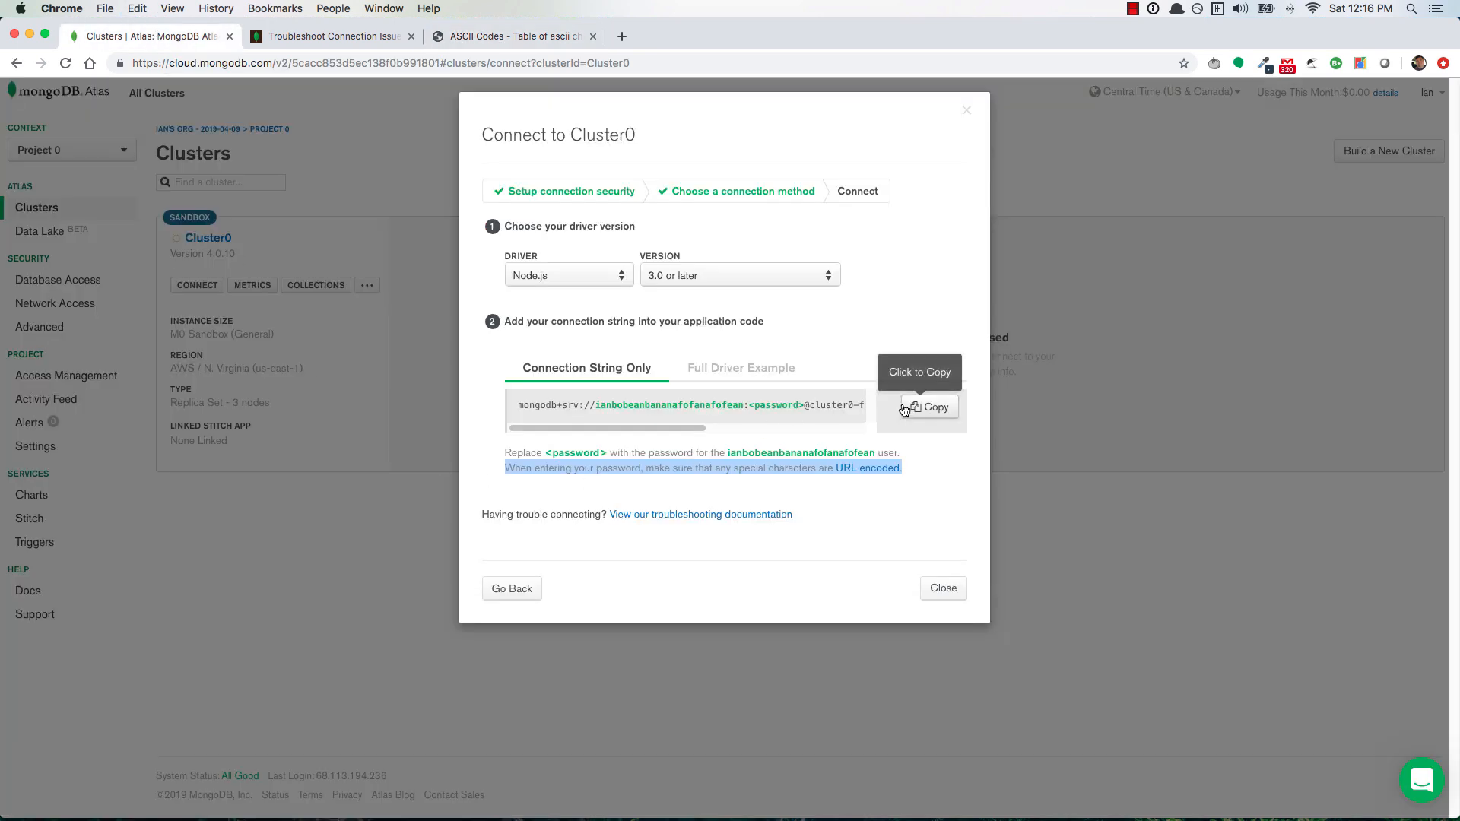
pyautogui.moveTo(932, 411)
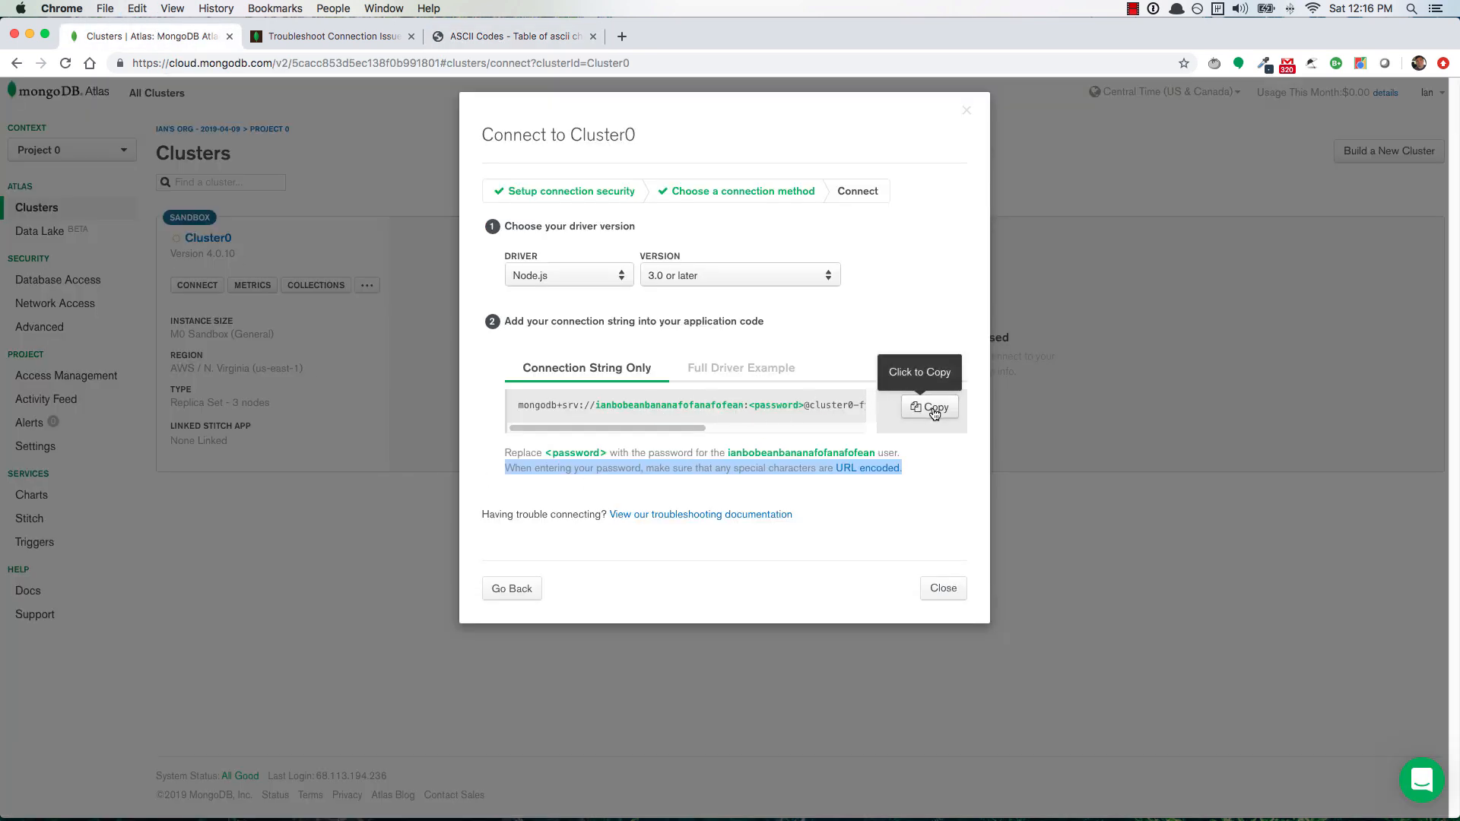
pyautogui.click(929, 407)
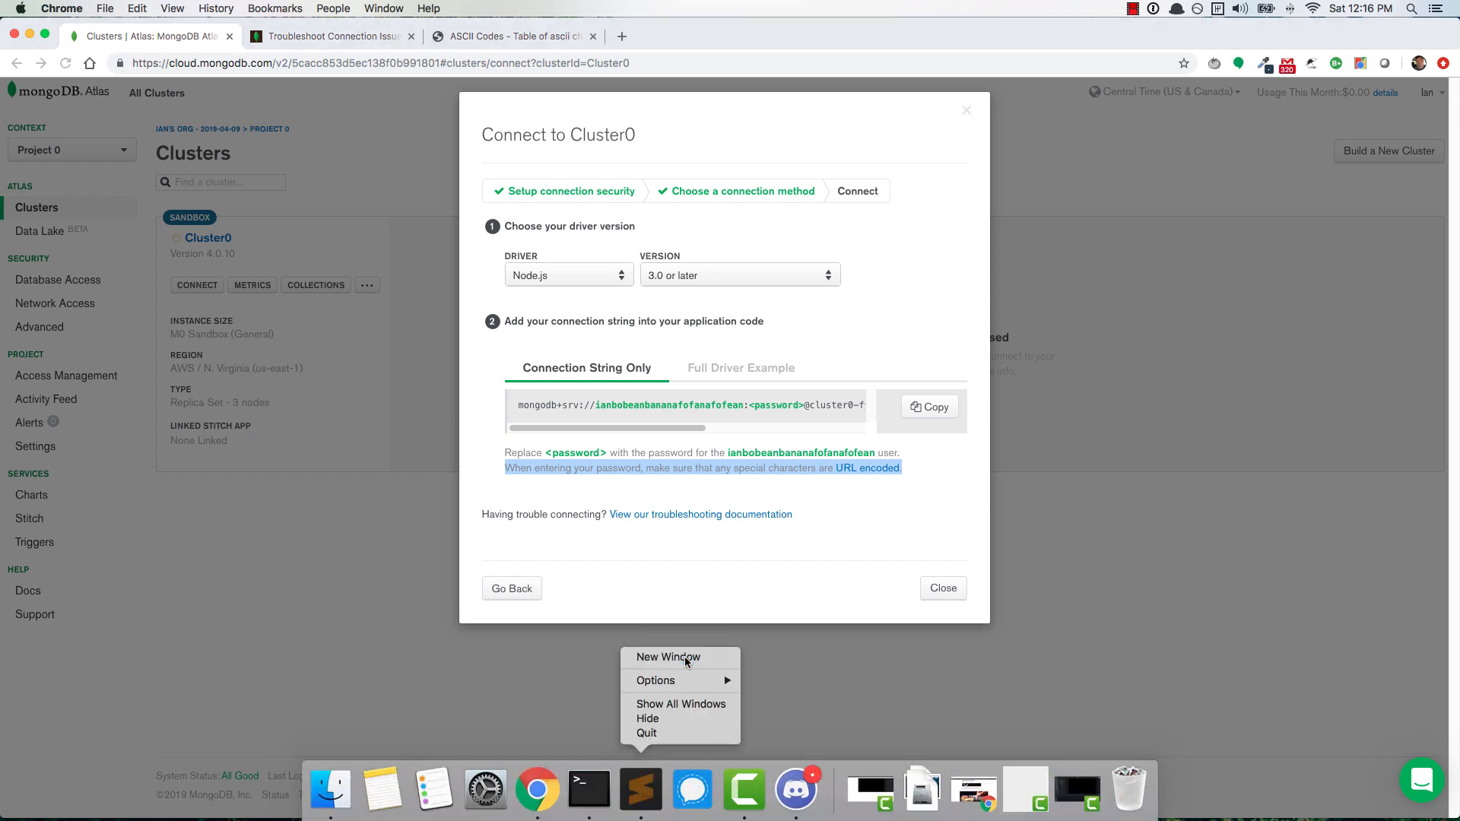
# Open a Sublime Text window and place the cursor before the encoded password line.
pyautogui.click(639, 791)
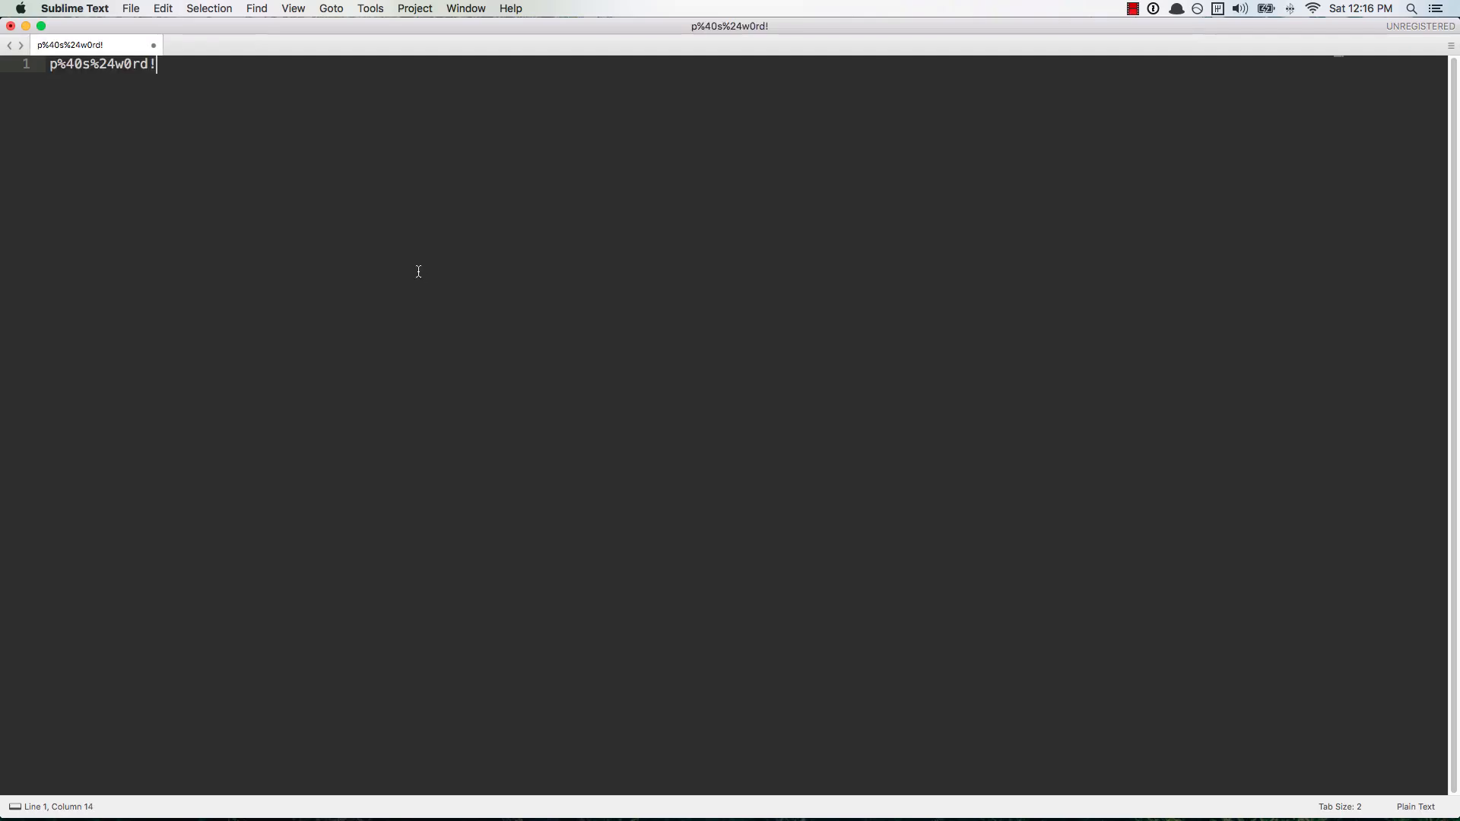
pyautogui.click(930, 407)
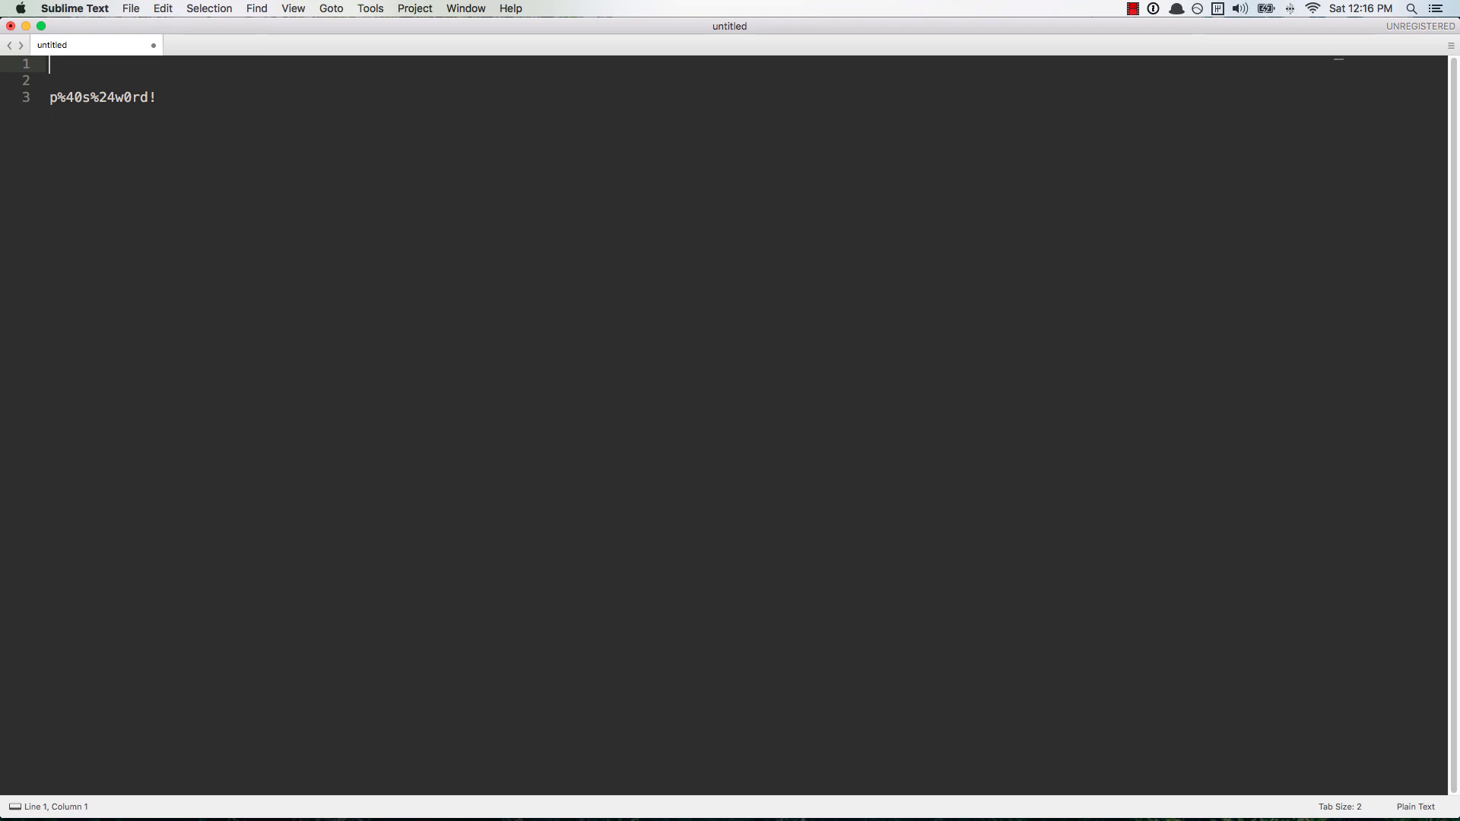
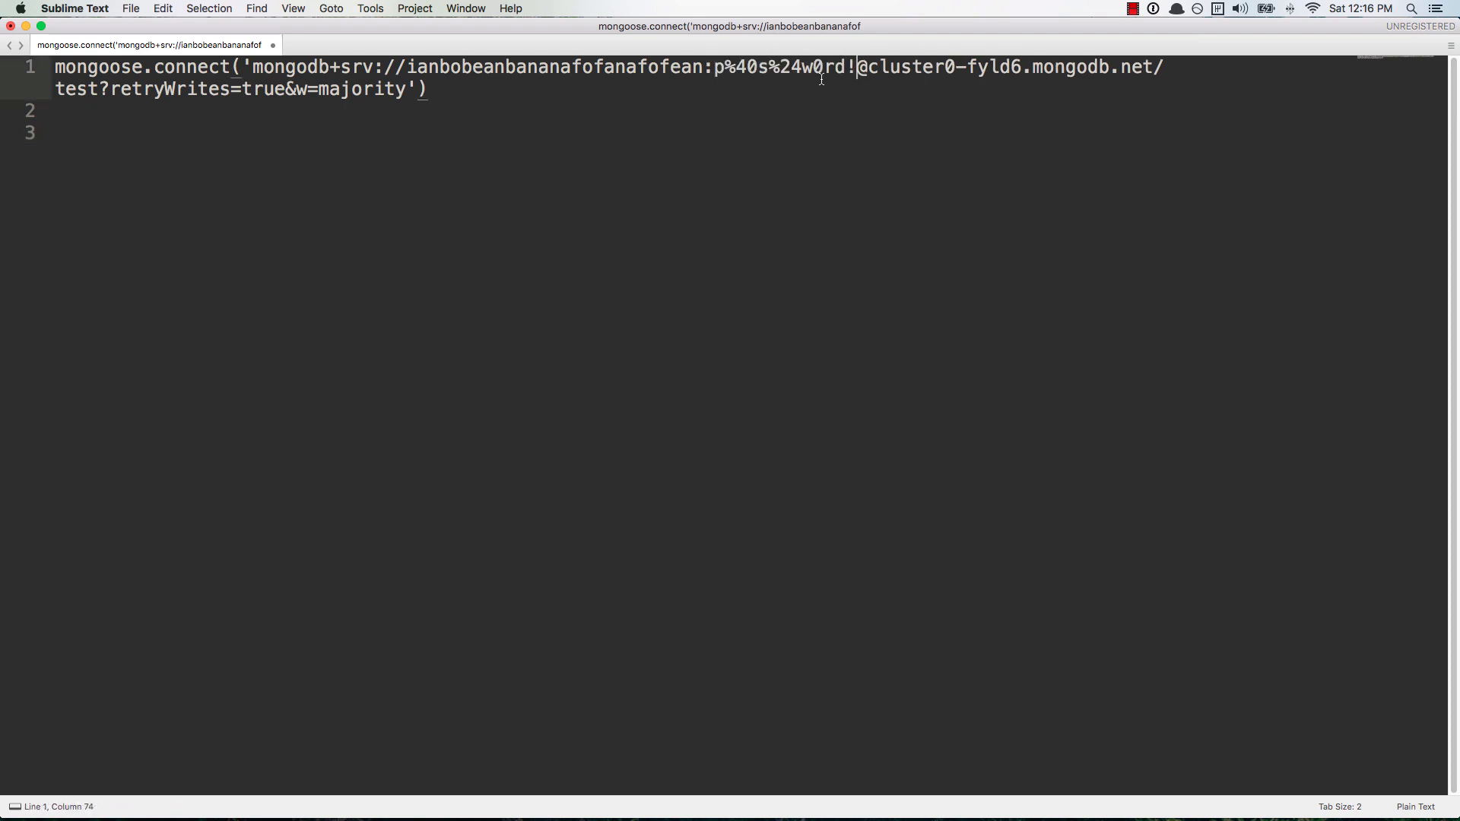
pyautogui.moveTo(756, 95)
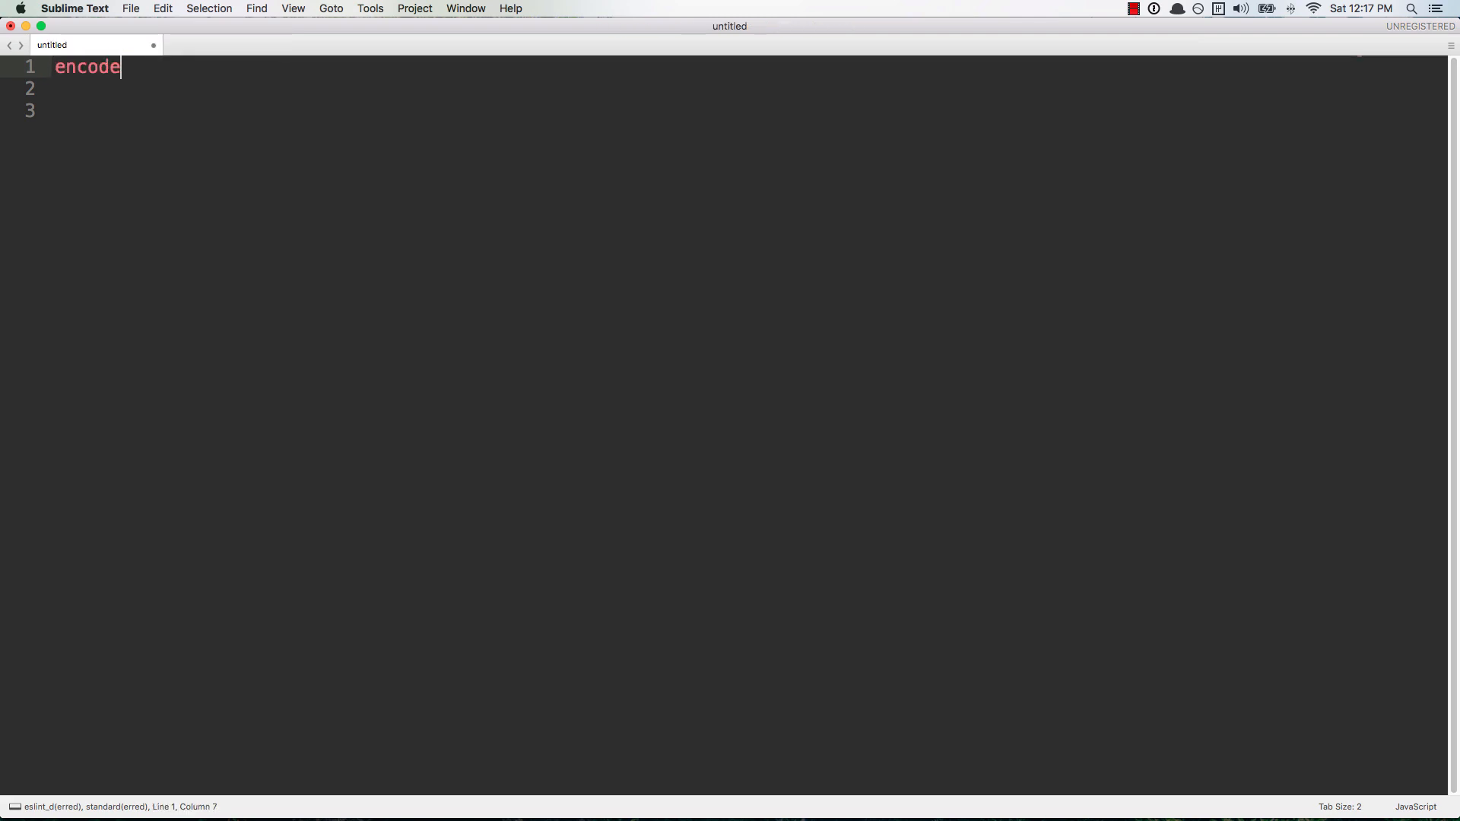
# Type encodeURIComponent('string') into a new JavaScript file.
pyautogui.write('URIComponent(')
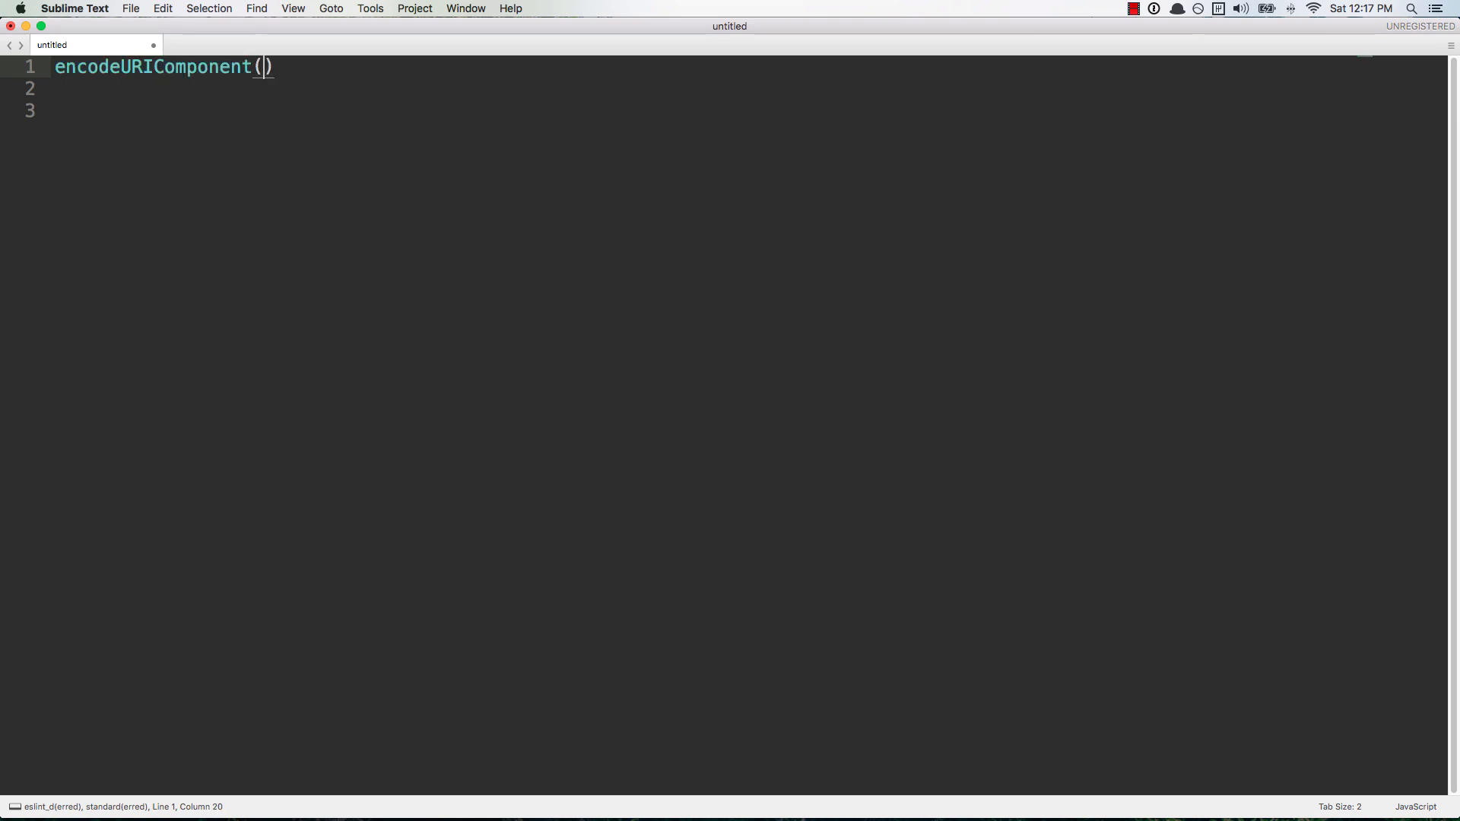
pyautogui.write("'string'")
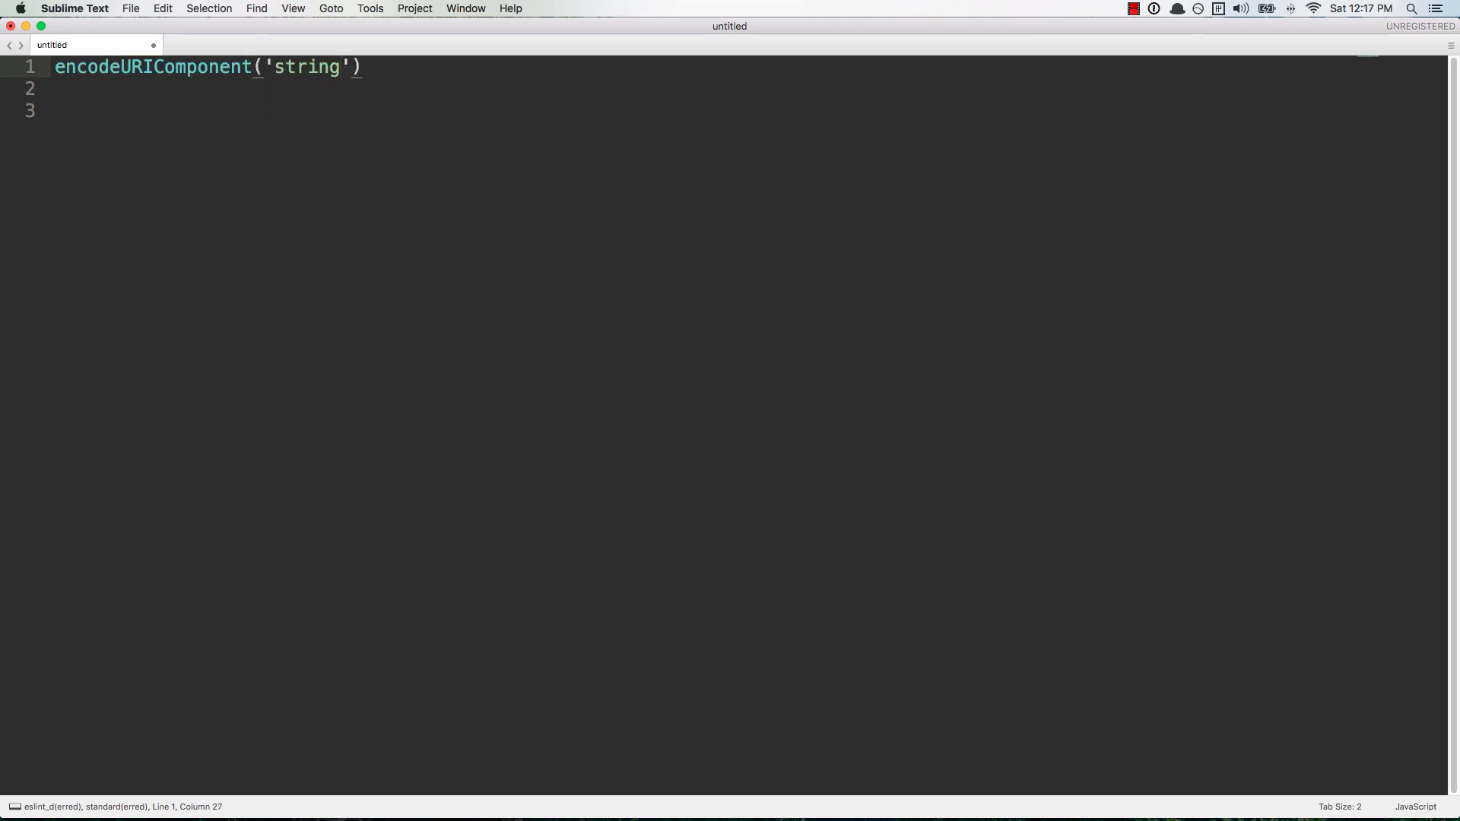